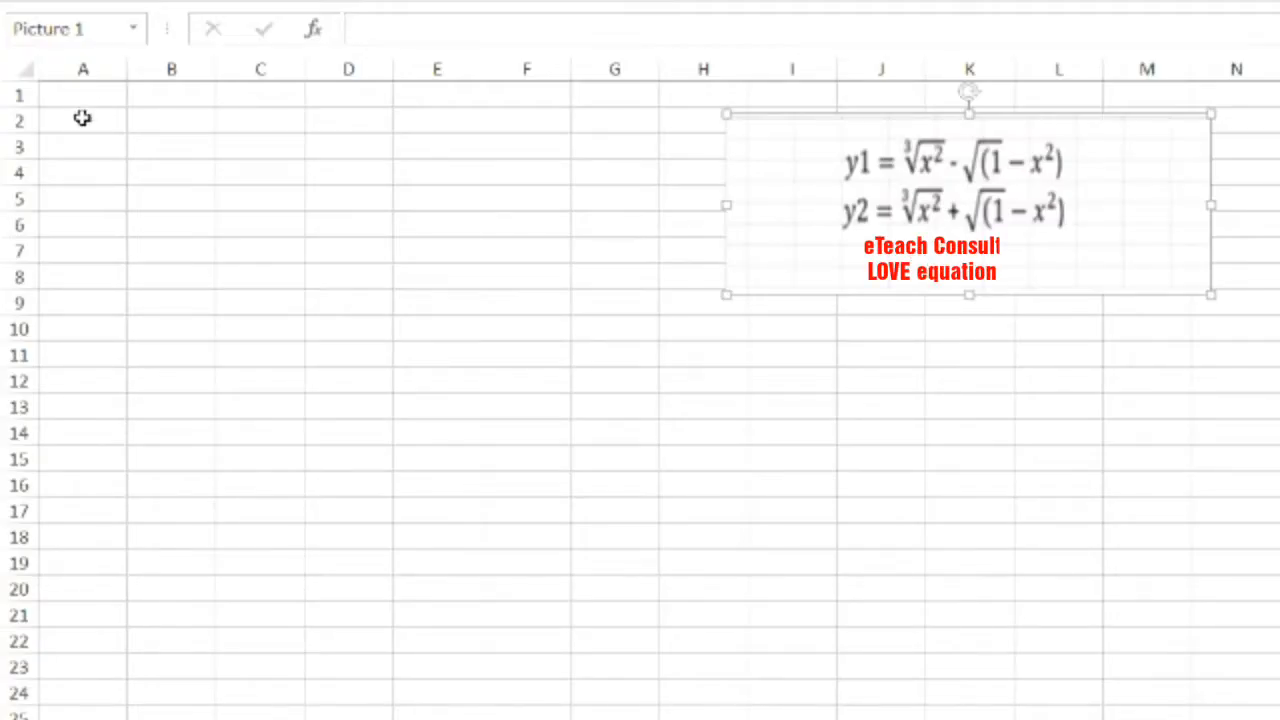
Enter headers X, Y1, Y2 in A1:C1 and the first X value -1 in A2
{"action": "left_click", "coordinate": [78, 96]}
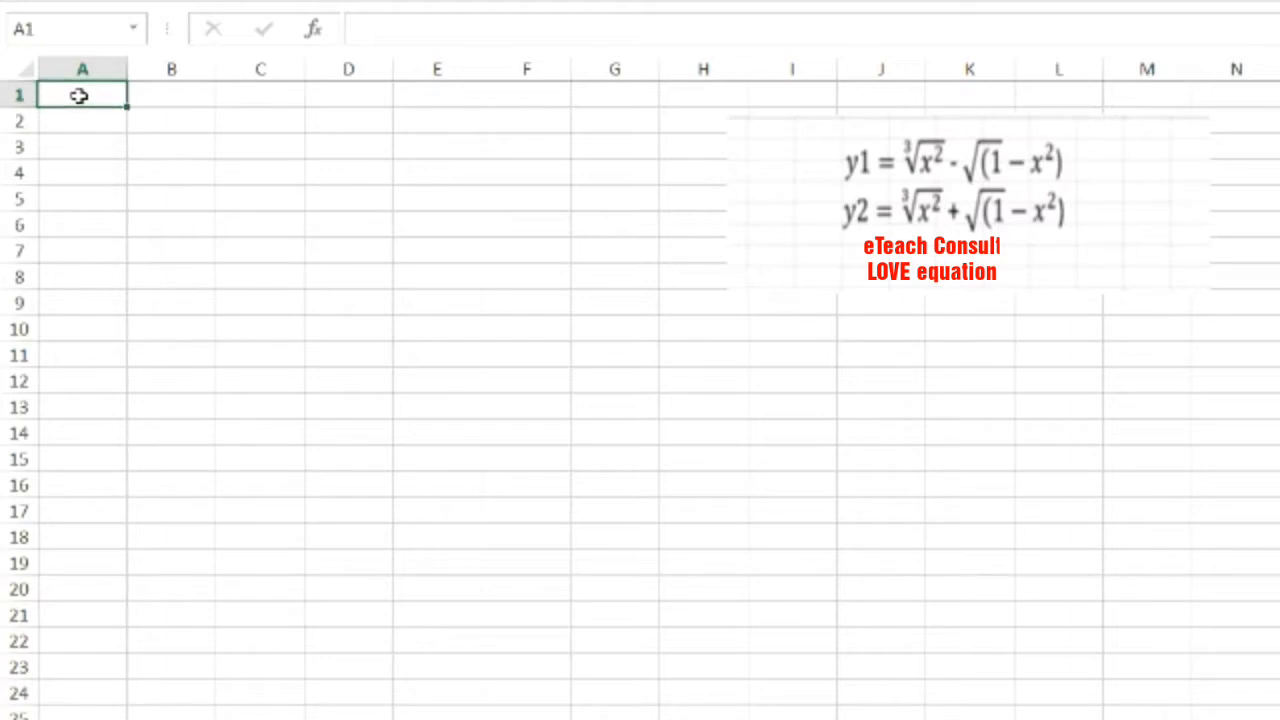
{"action": "type", "text": "X"}
{"action": "left_click", "coordinate": [260, 94]}
{"action": "type", "text": "Y"}
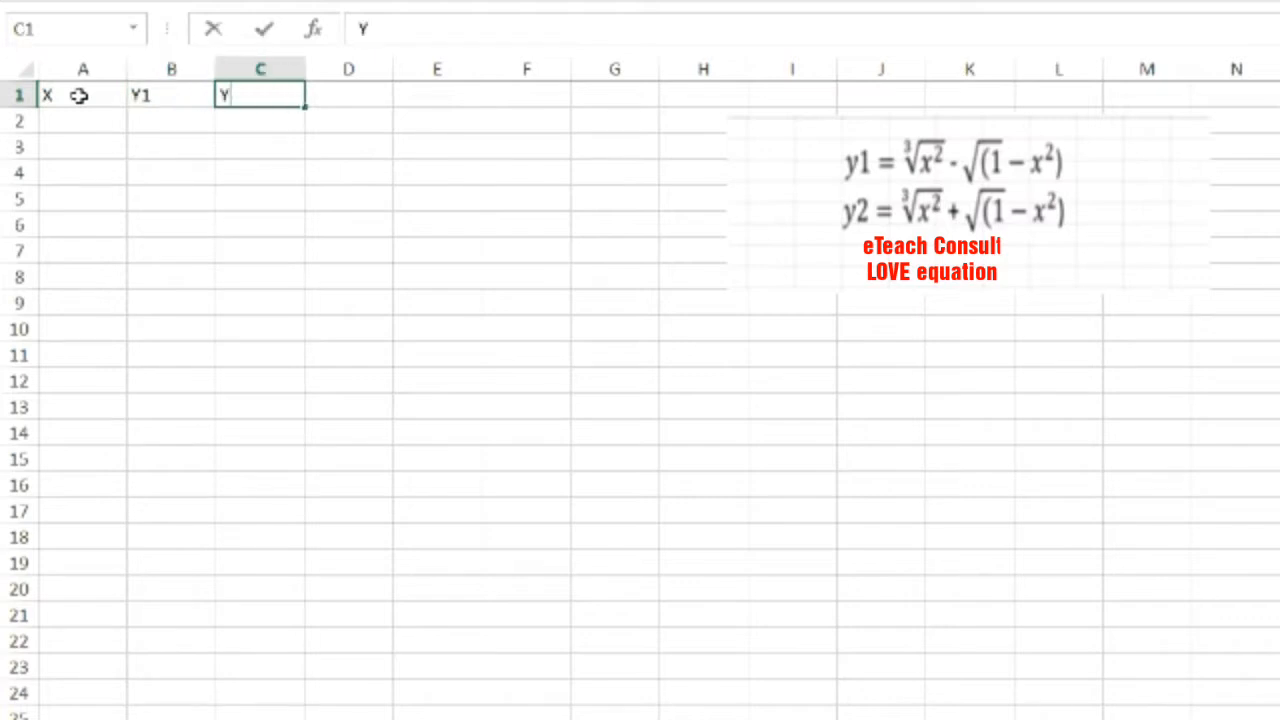
{"action": "type", "text": "2"}
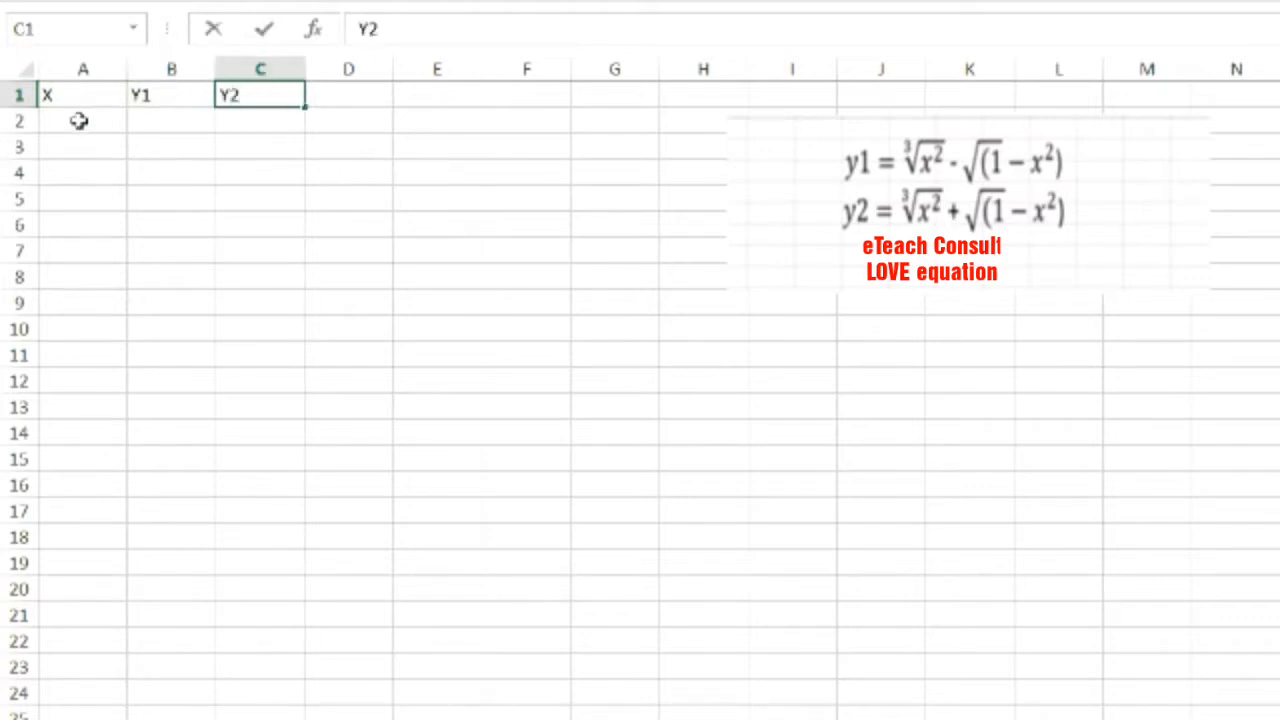
{"action": "left_click", "coordinate": [76, 122]}
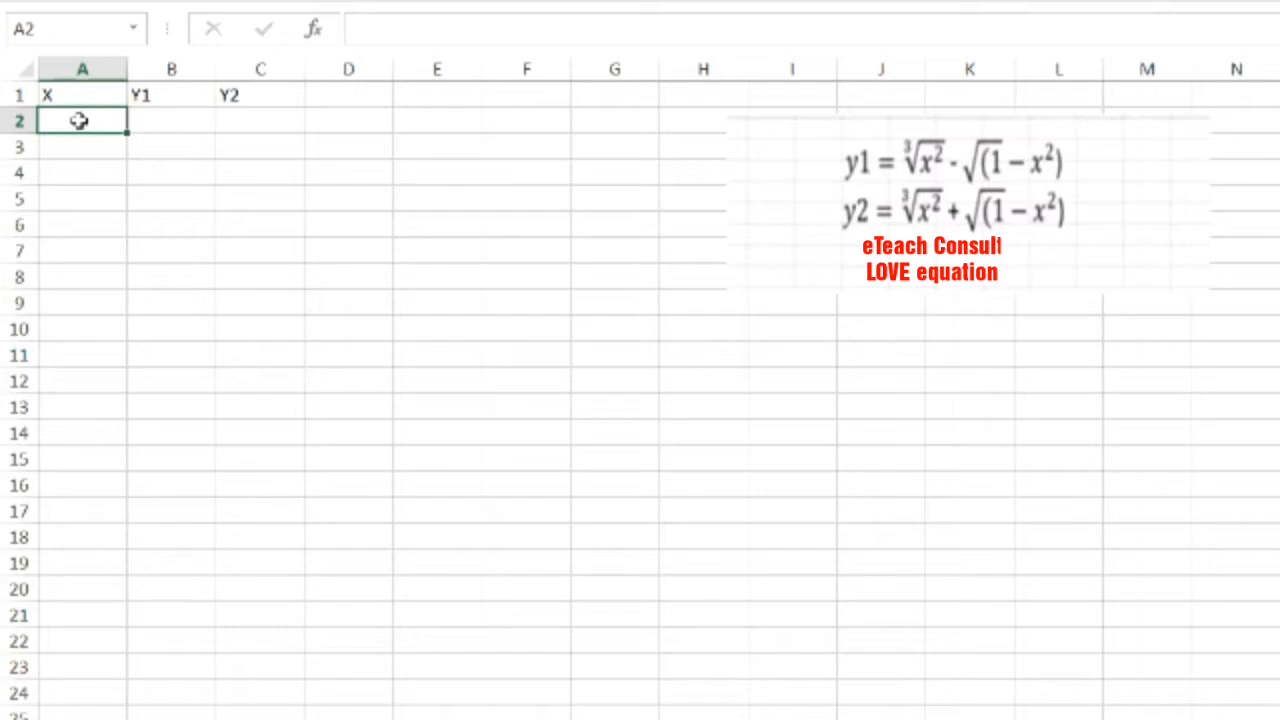
{"action": "type", "text": "-1"}
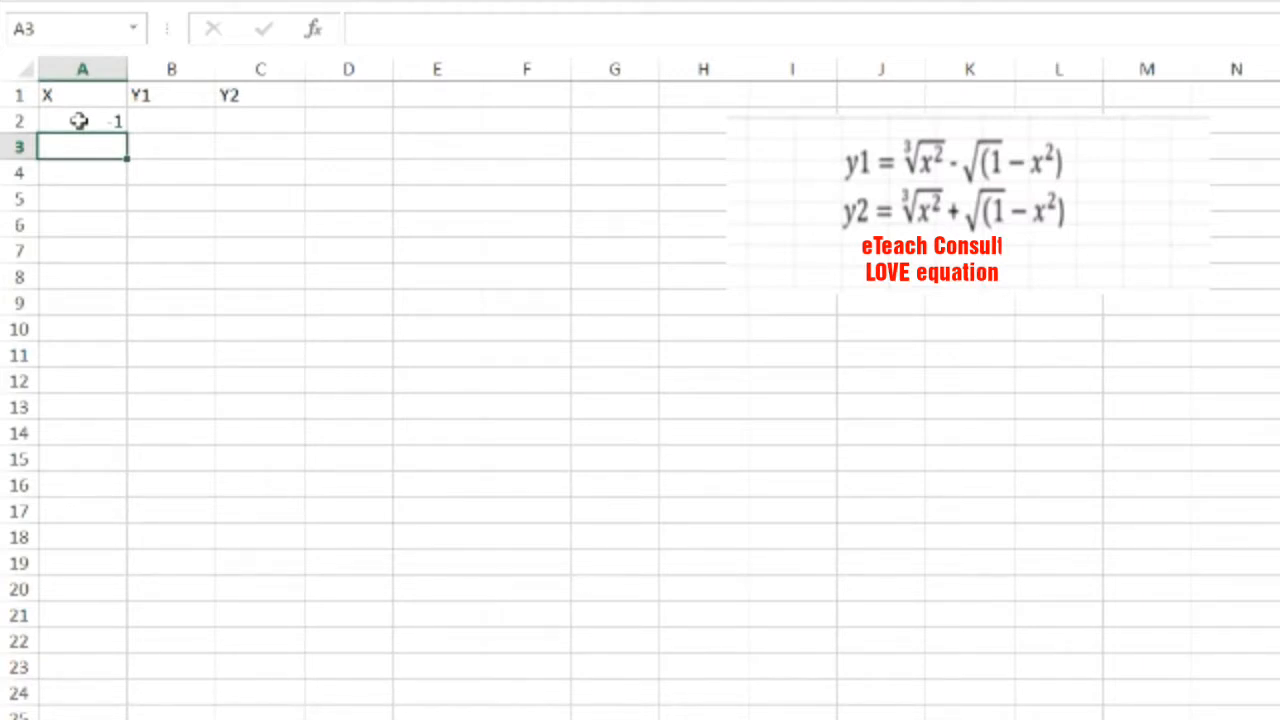
Enter -0.9 in A3 and fill the X series down to 1 in row 22
{"action": "type", "text": "0.9"}
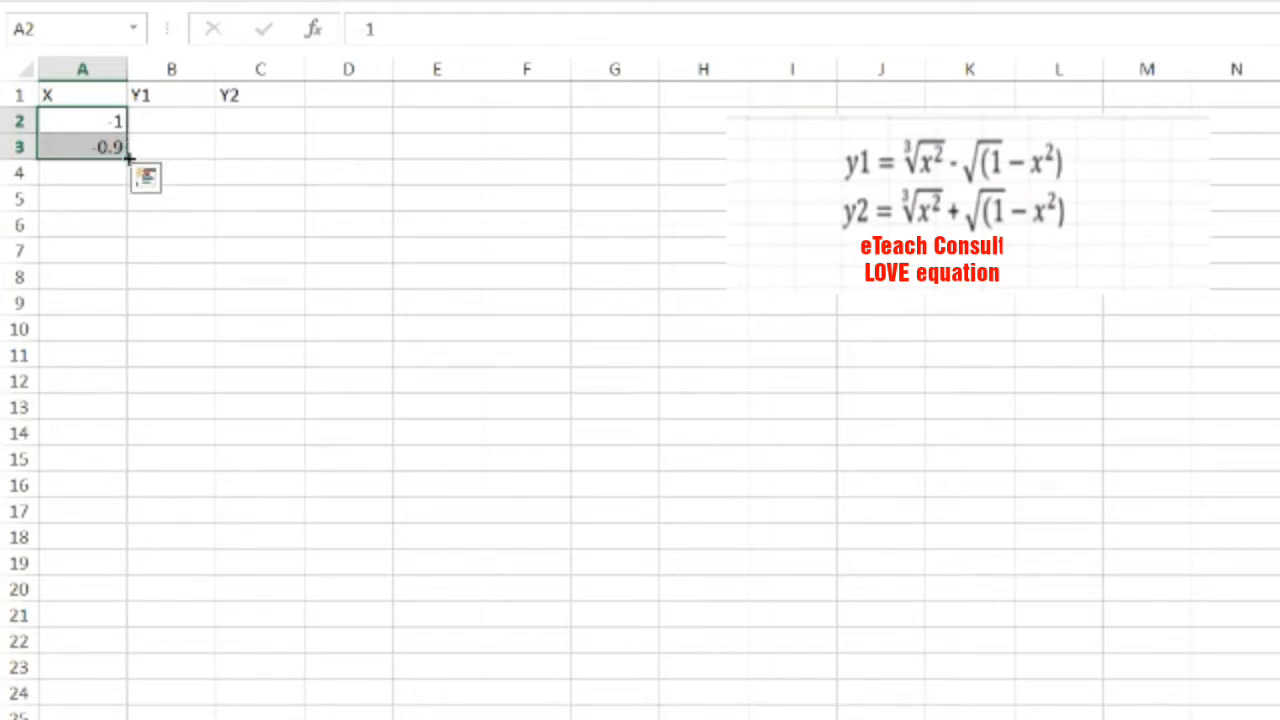
{"action": "left_click_drag", "start_coordinate": [128, 158], "coordinate": [104, 588]}
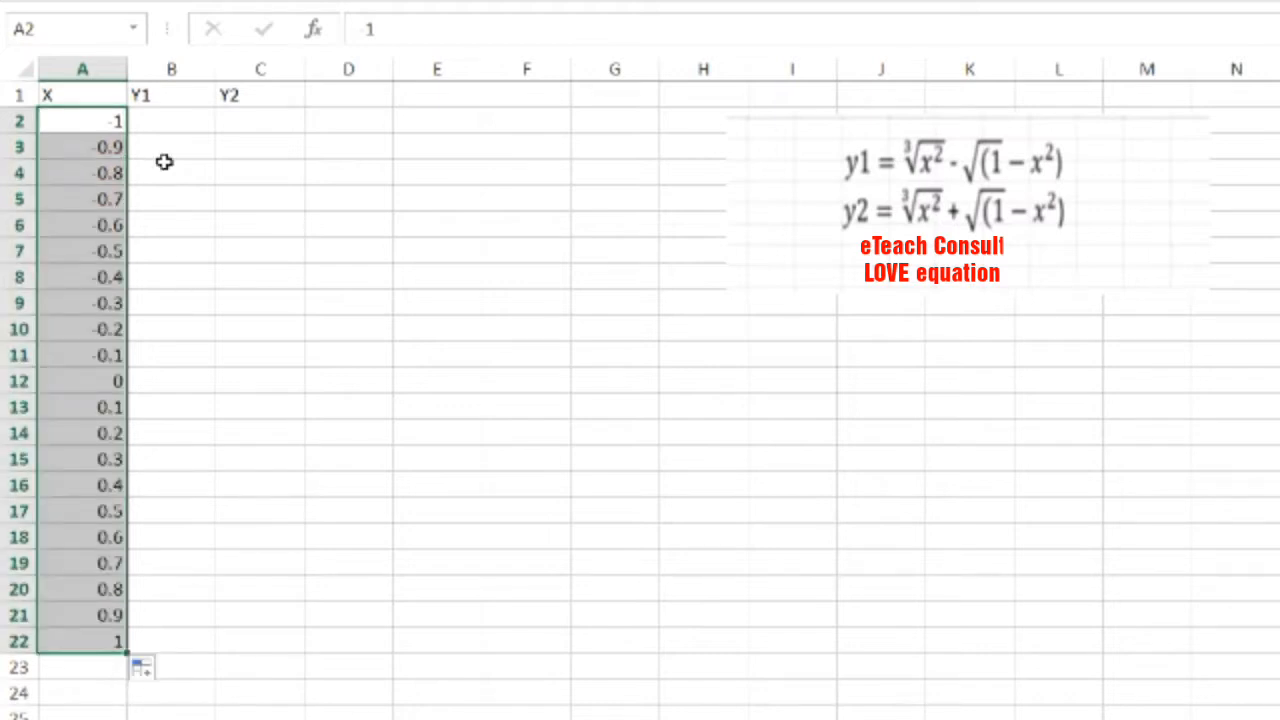
{"action": "mouse_move", "coordinate": [170, 128]}
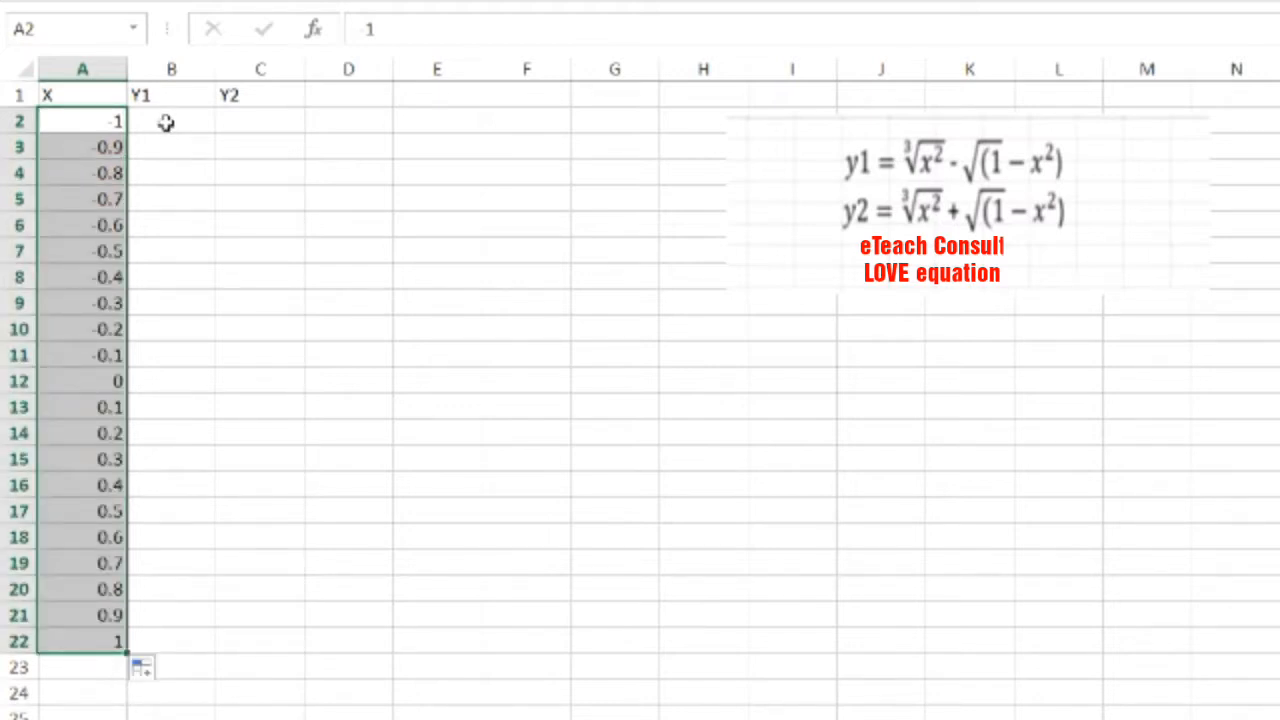
Enter =(A2^2)^(1/3)-SQRT(1-(A2)^2) in B2 as the first Y1 value
{"action": "left_click", "coordinate": [170, 122]}
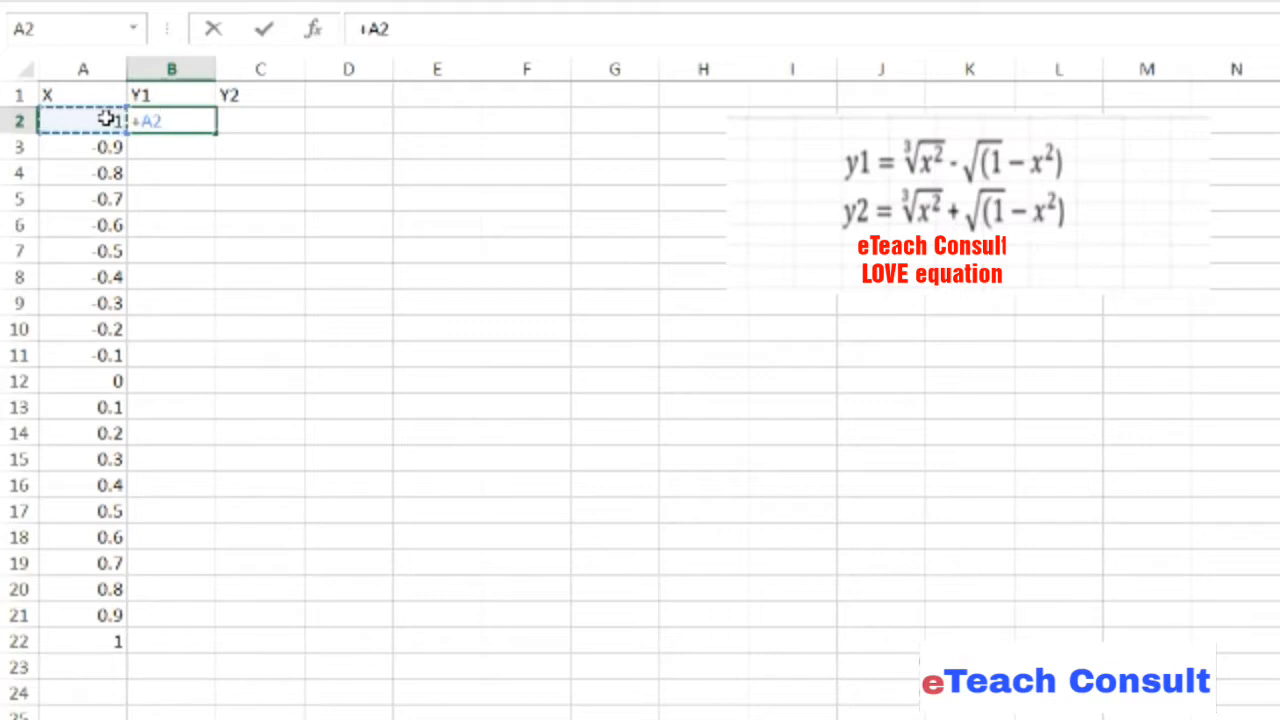
{"action": "type", "text": "^"}
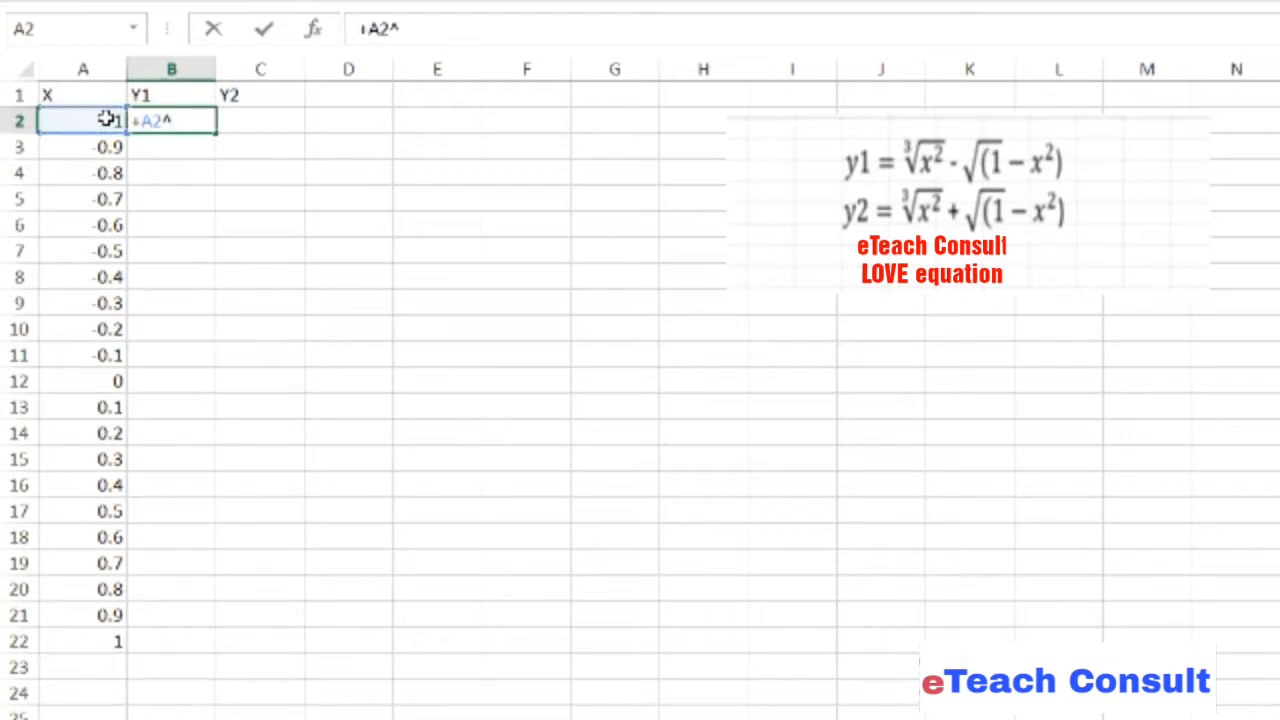
{"action": "type", "text": "2"}
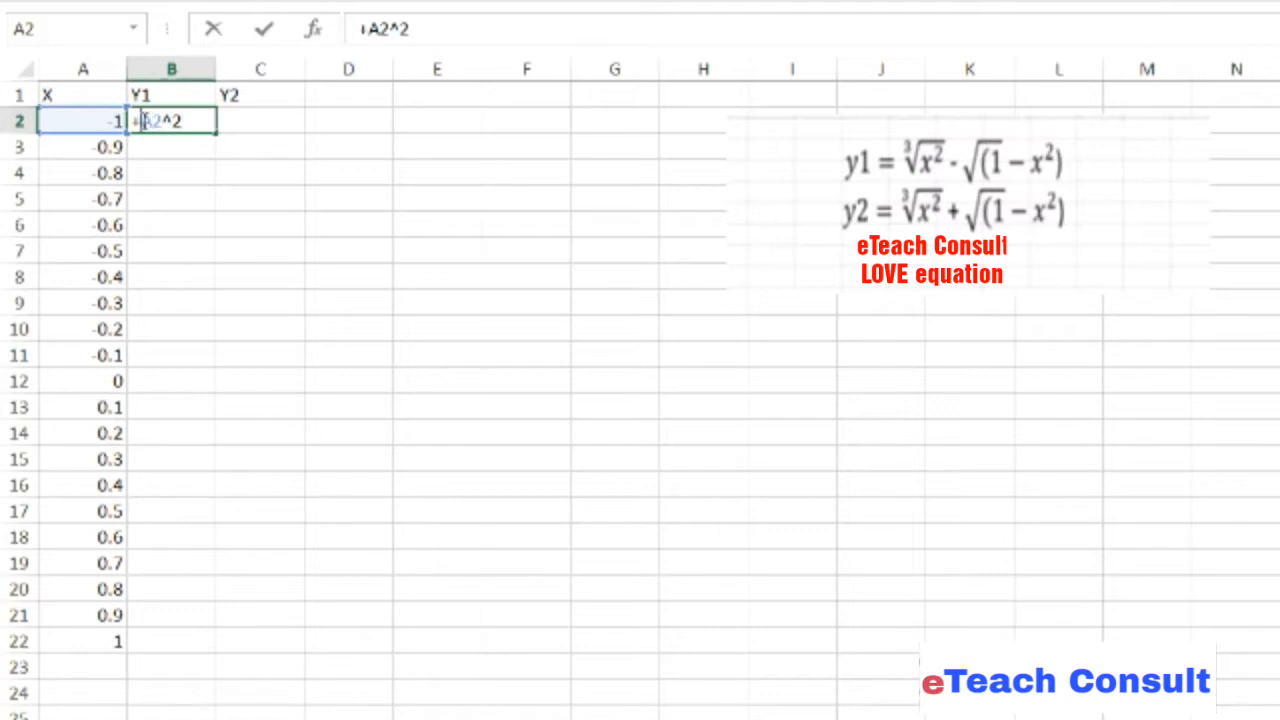
{"action": "type", "text": "("}
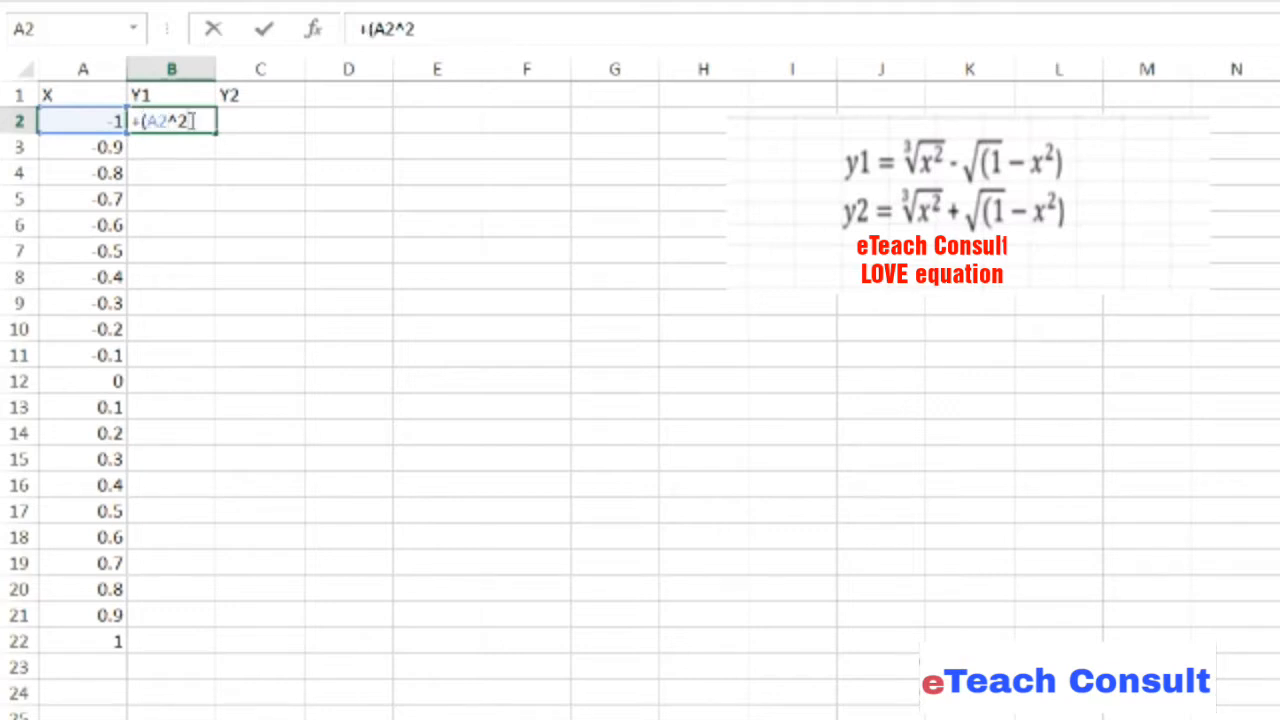
{"action": "type", "text": ")"}
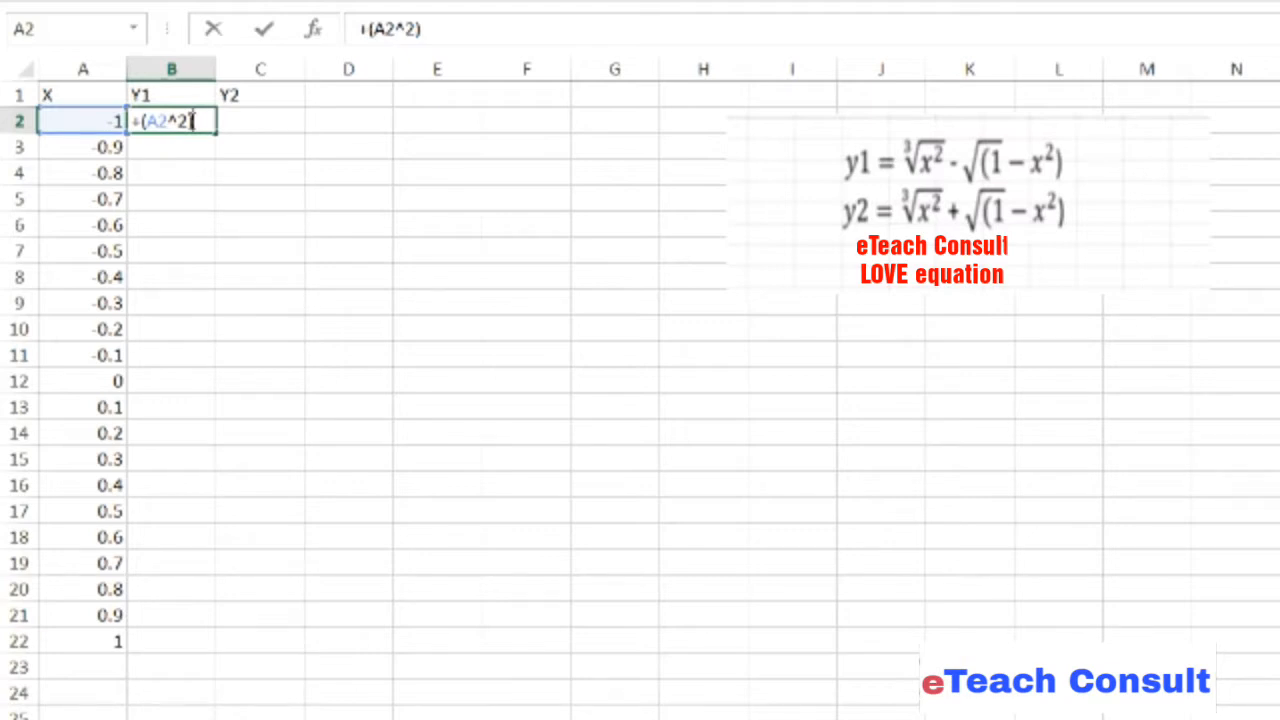
{"action": "type", "text": ")^"}
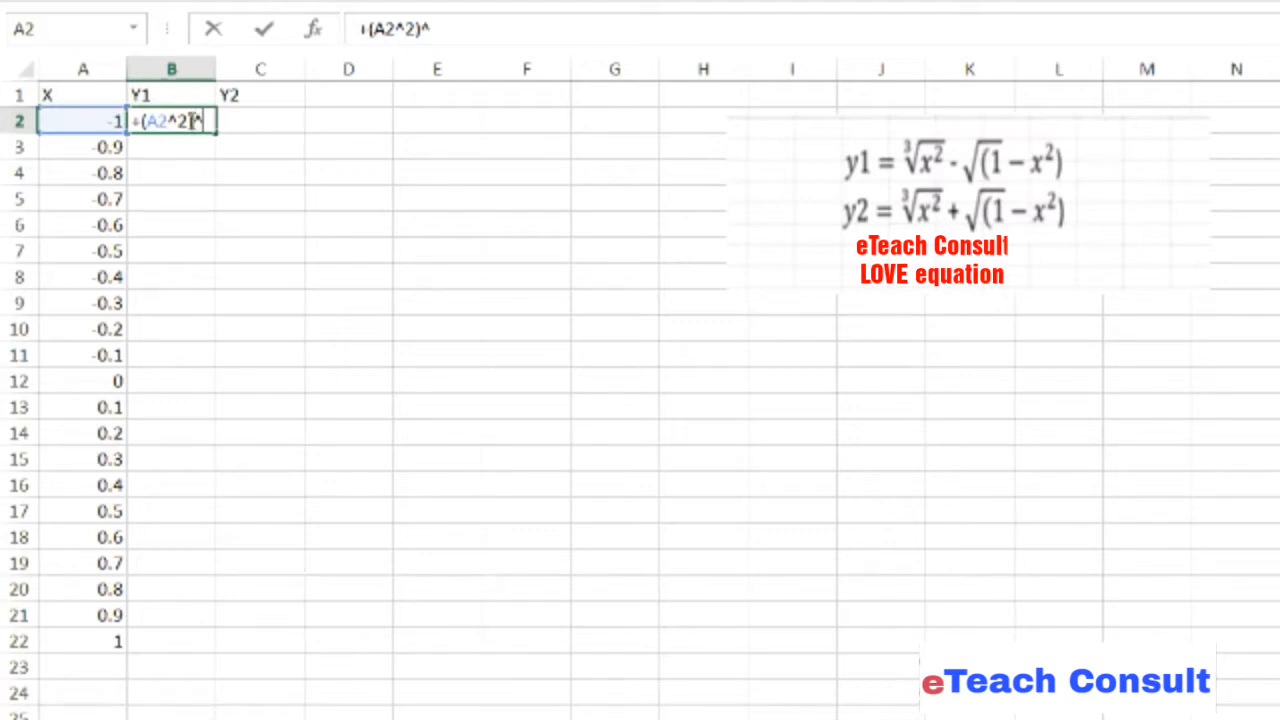
{"action": "type", "text": "(1"}
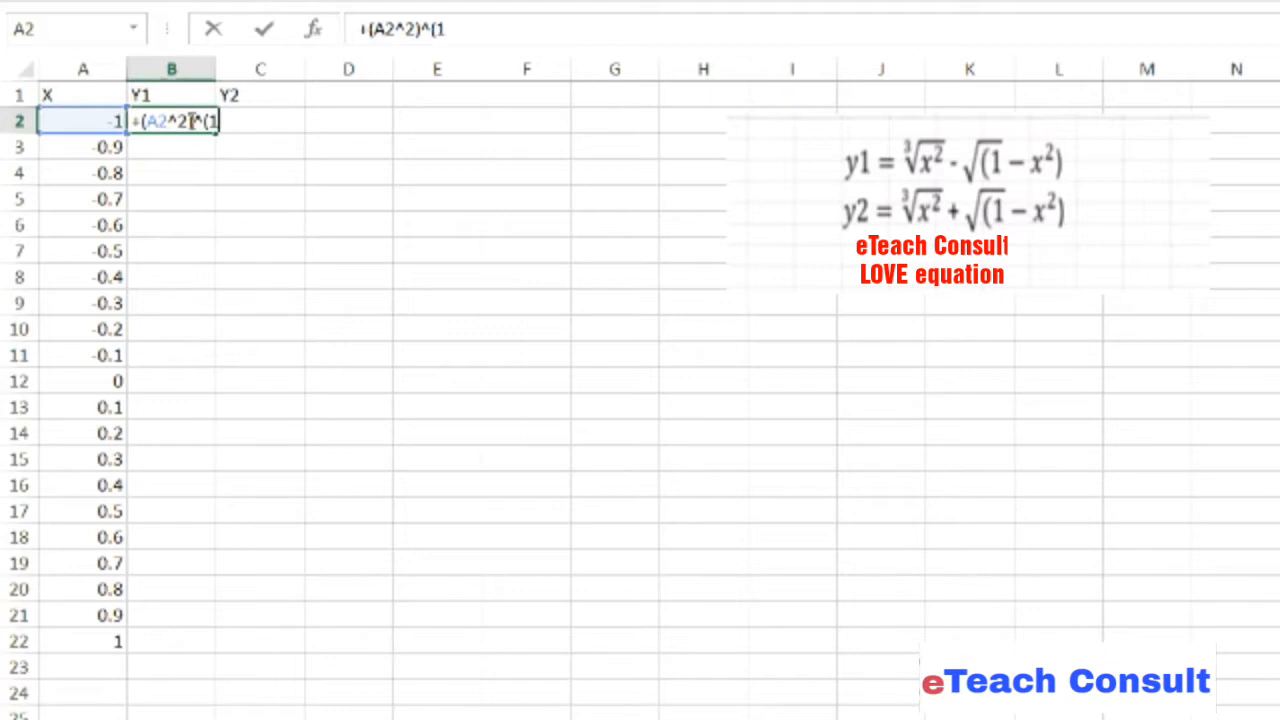
{"action": "type", "text": "/3"}
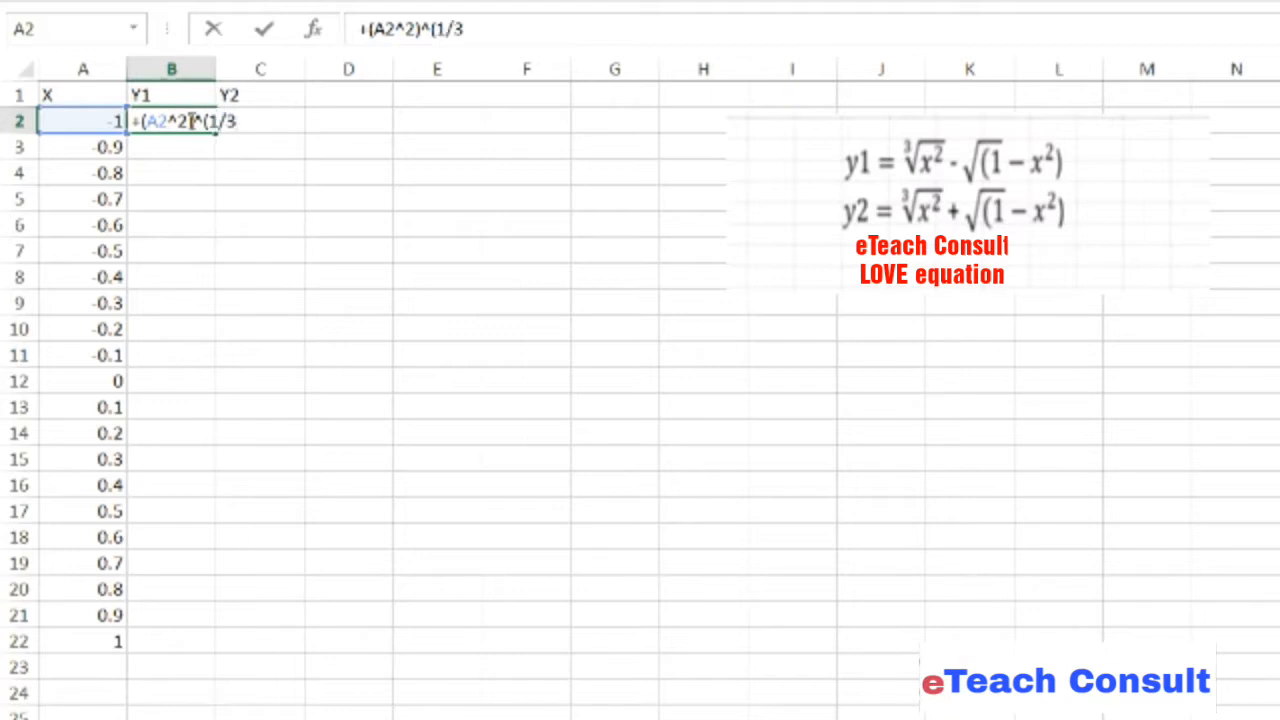
{"action": "type", "text": ")"}
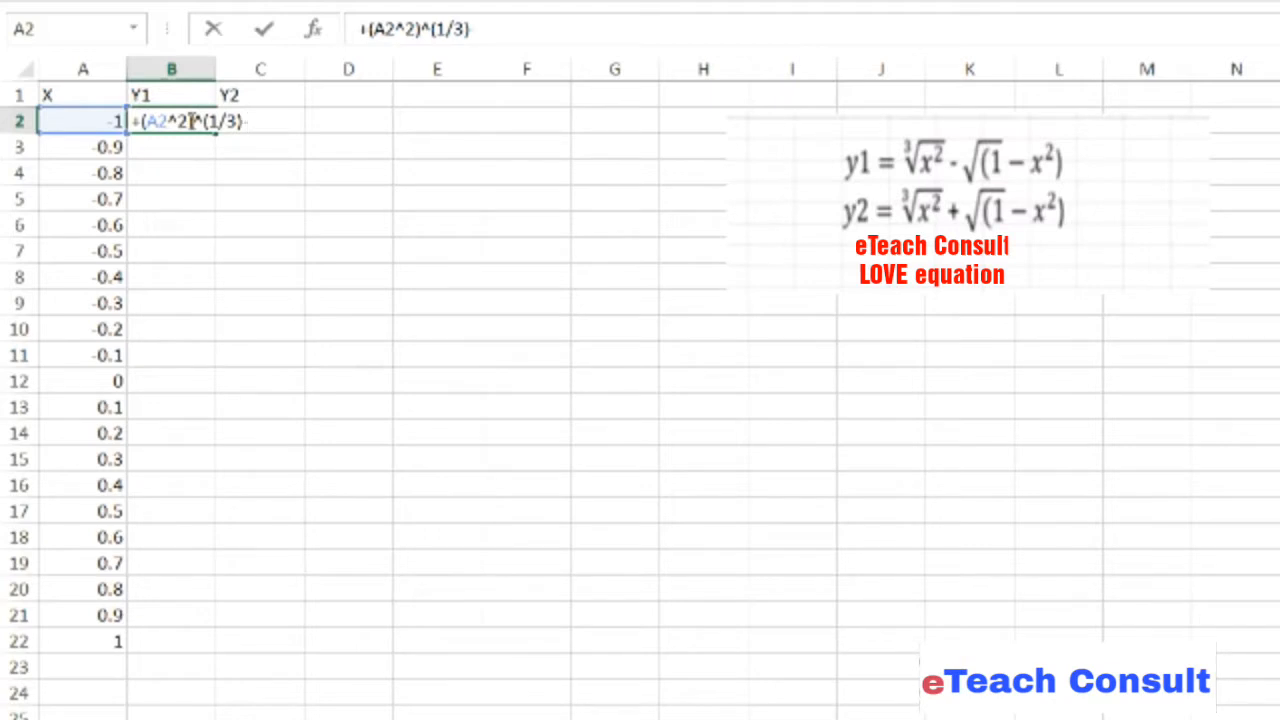
{"action": "type", "text": "SQ"}
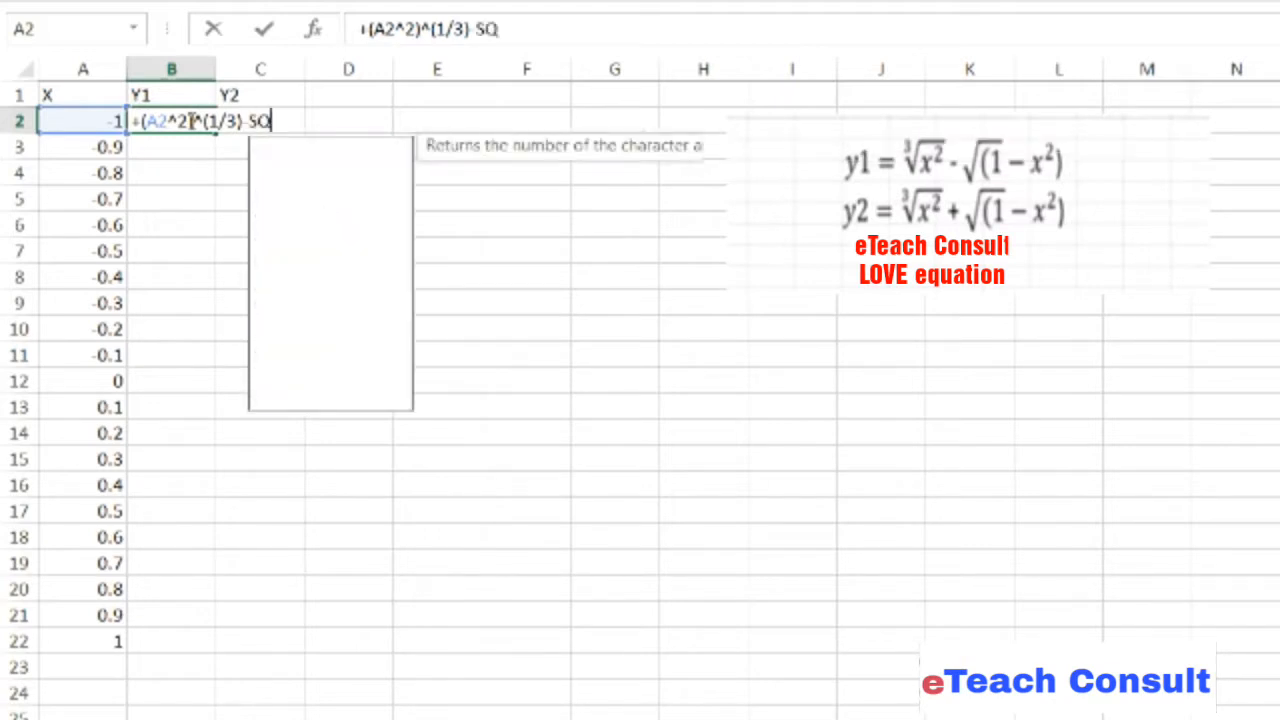
{"action": "type", "text": "RT("}
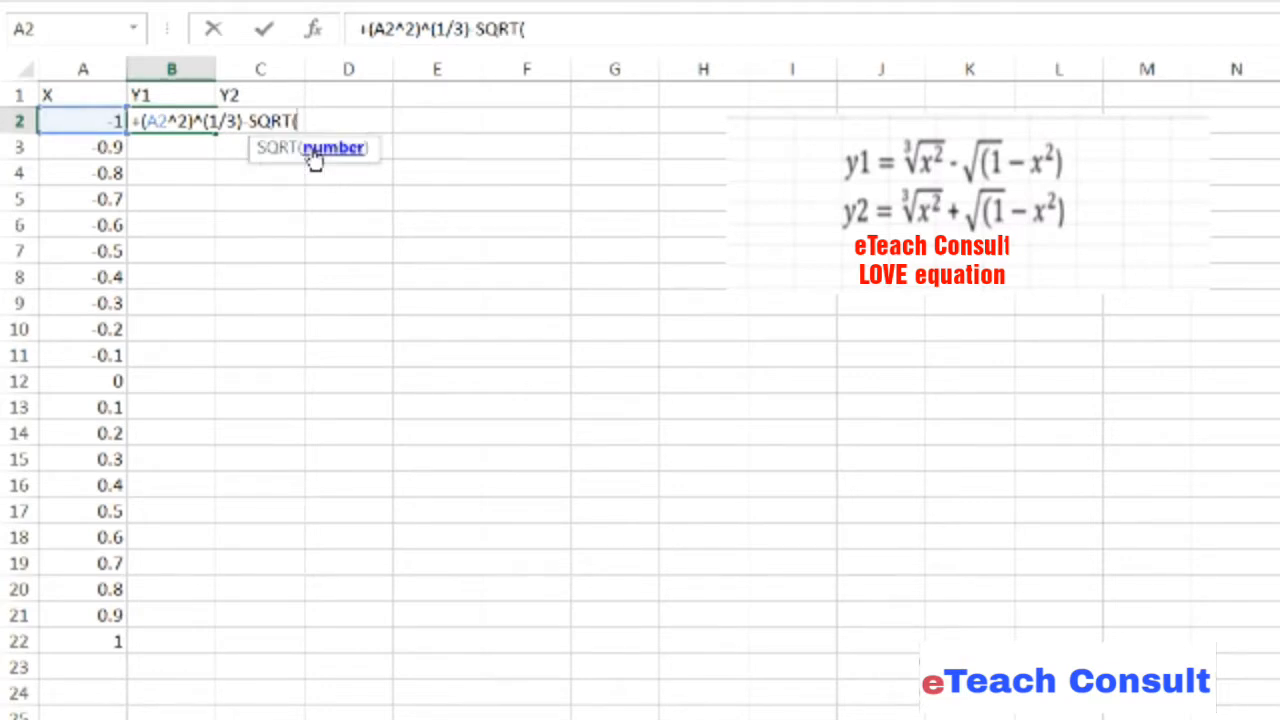
{"action": "type", "text": "1-"}
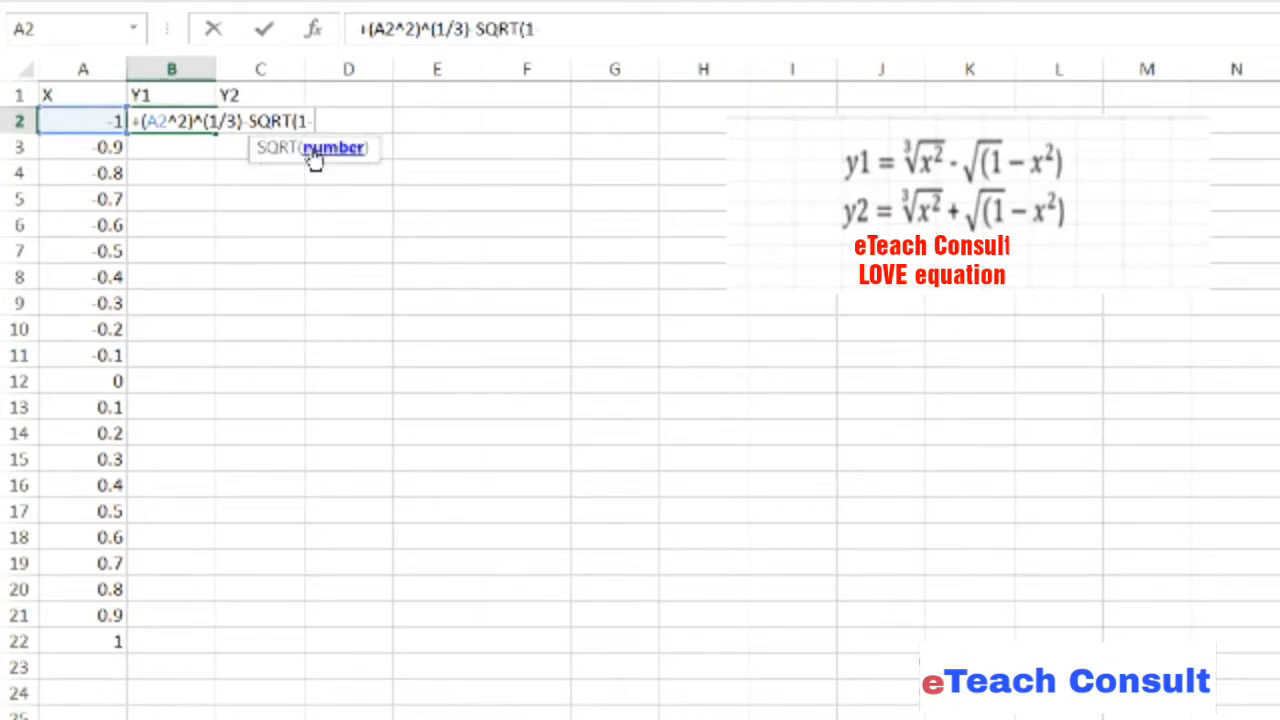
{"action": "type", "text": "(A2"}
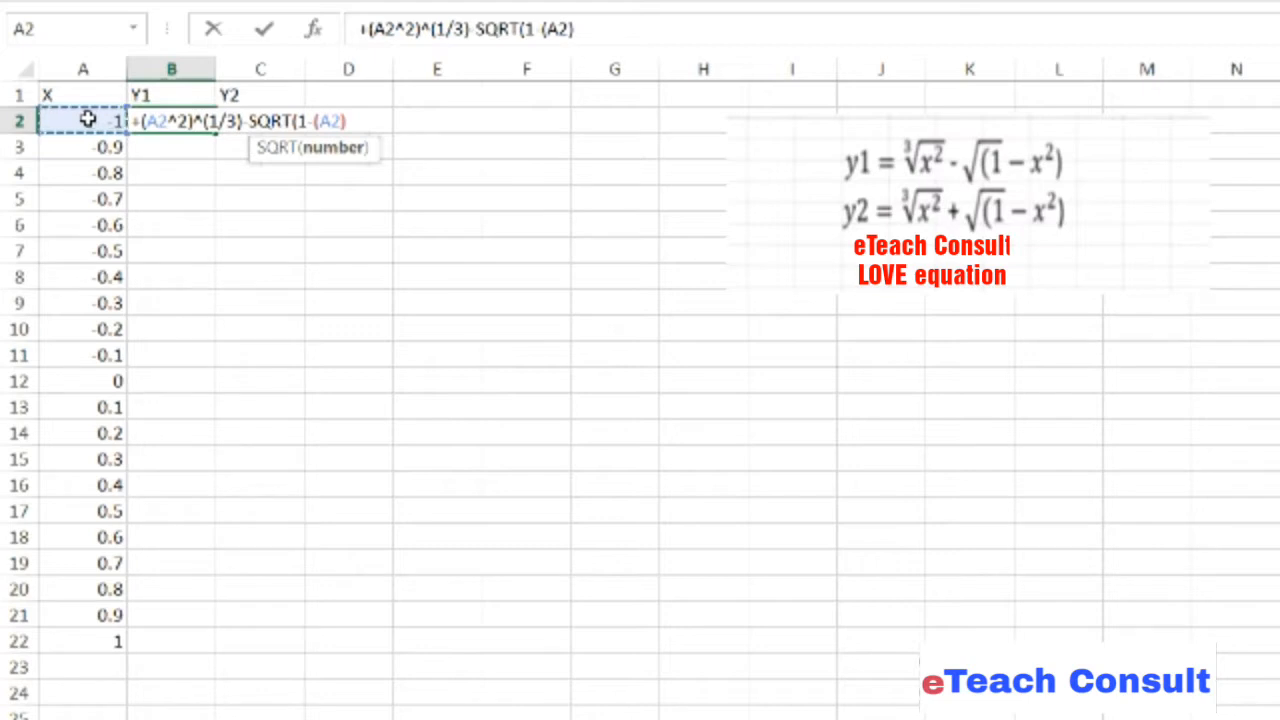
{"action": "type", "text": "^"}
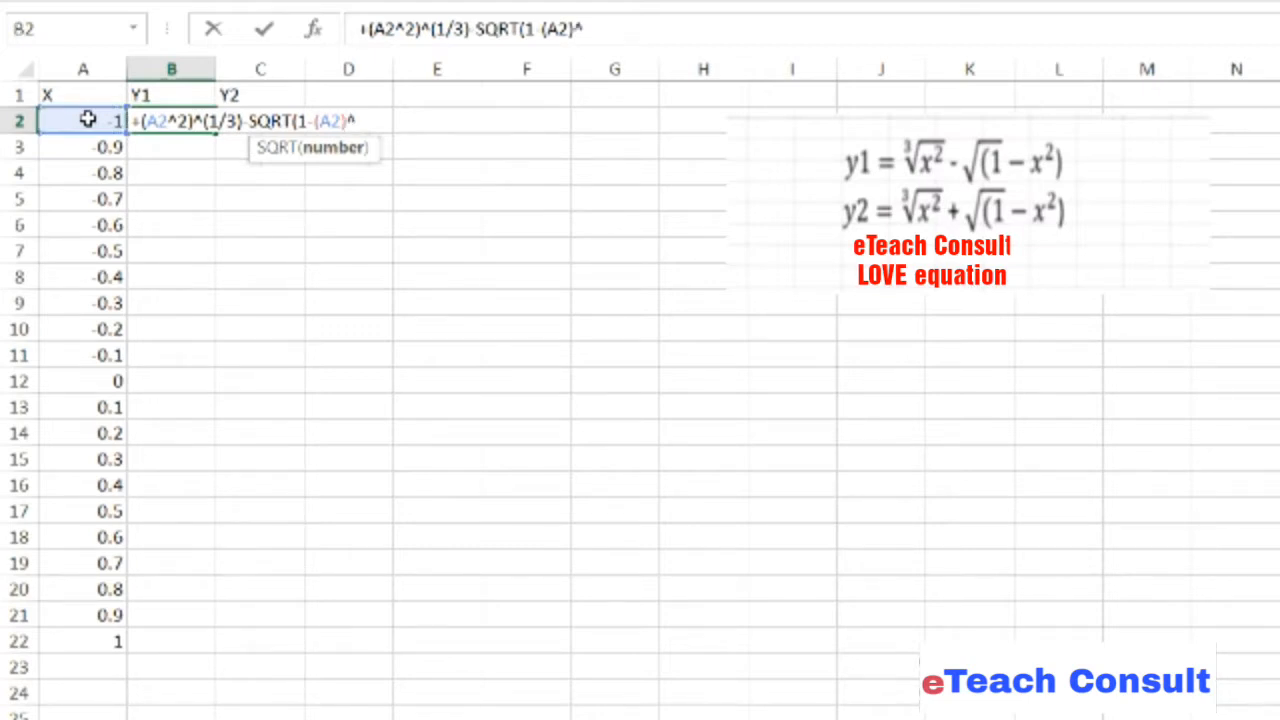
{"action": "type", "text": "2"}
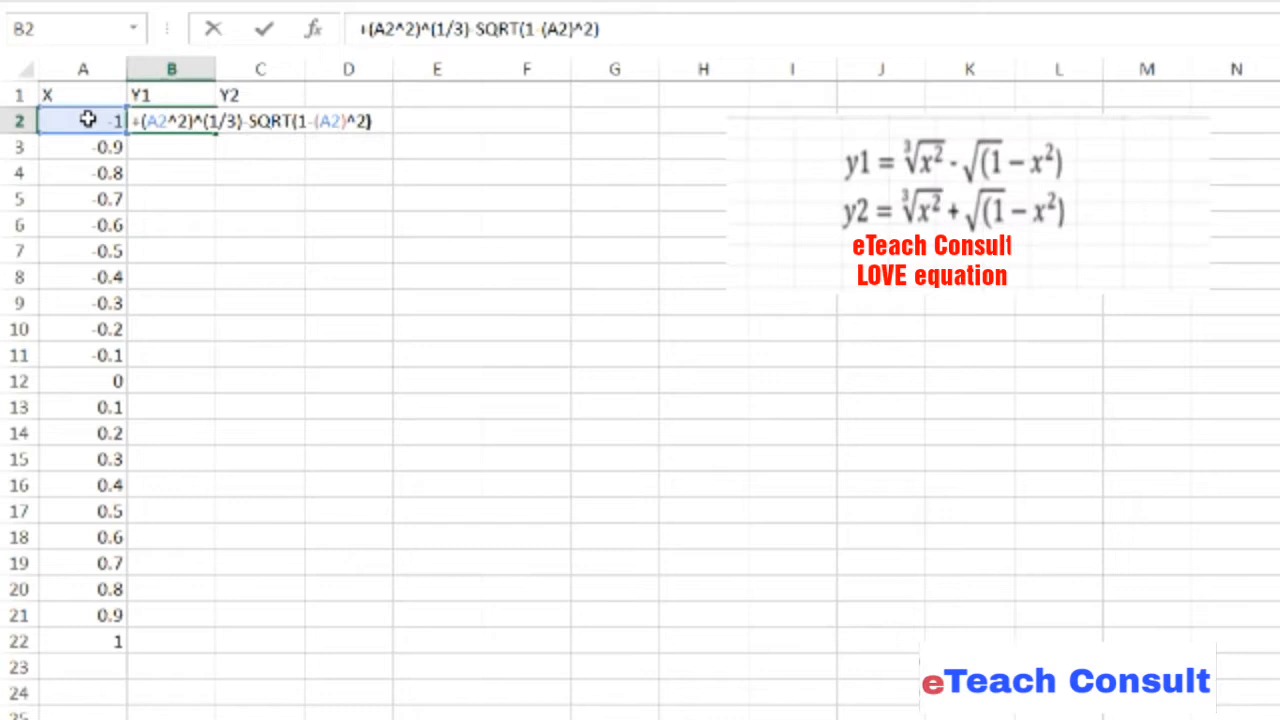
{"action": "key", "text": "Enter"}
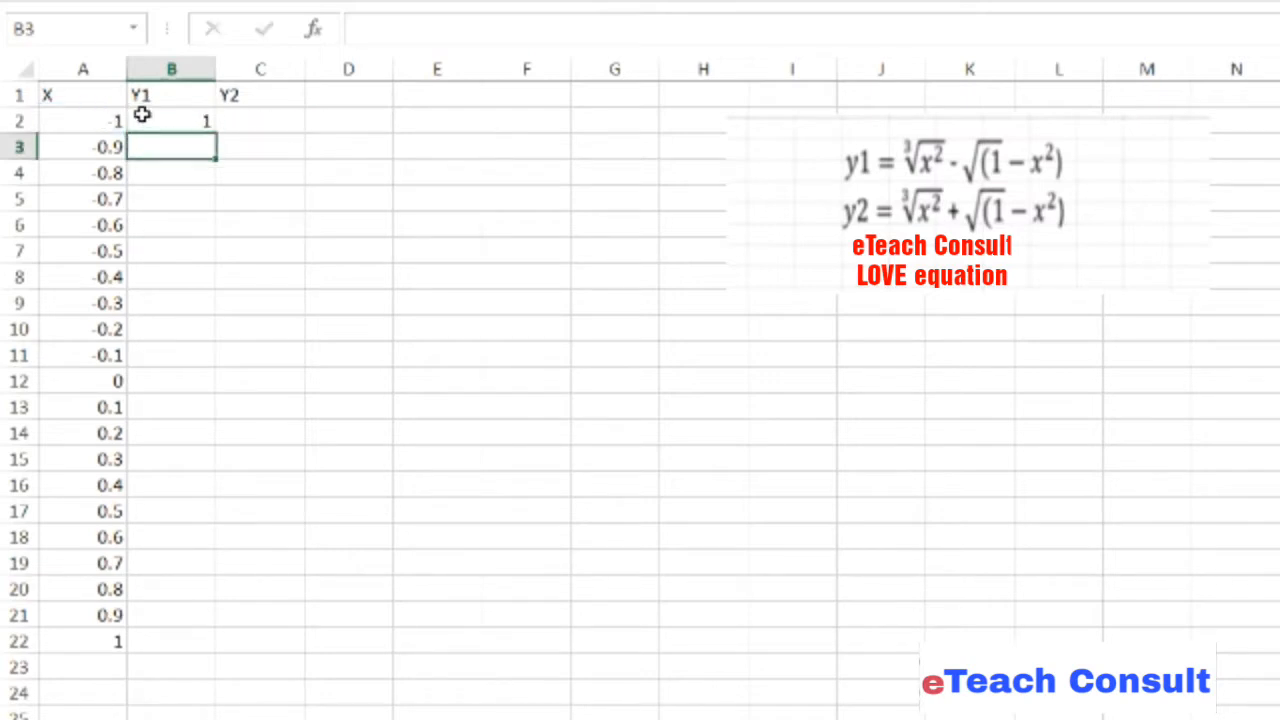
Fill the Y1 formula from B2 down to B22
{"action": "left_click", "coordinate": [172, 120]}
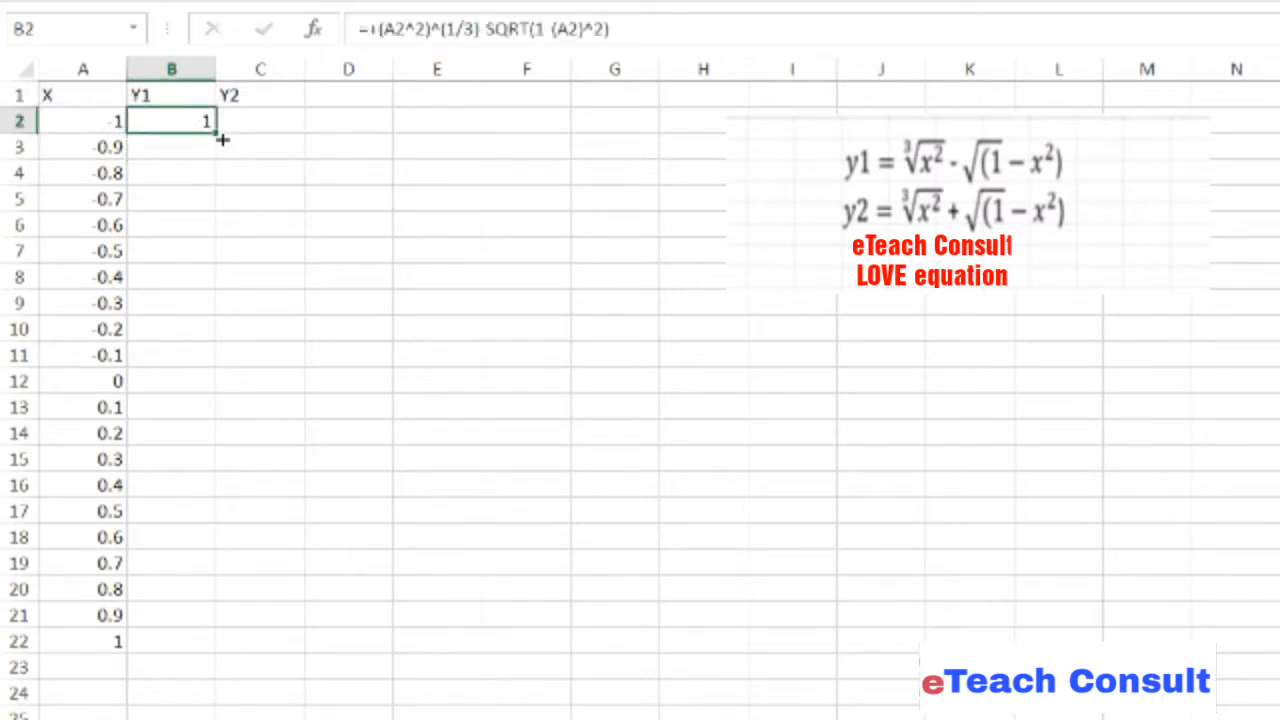
{"action": "left_click_drag", "start_coordinate": [222, 140], "coordinate": [188, 644]}
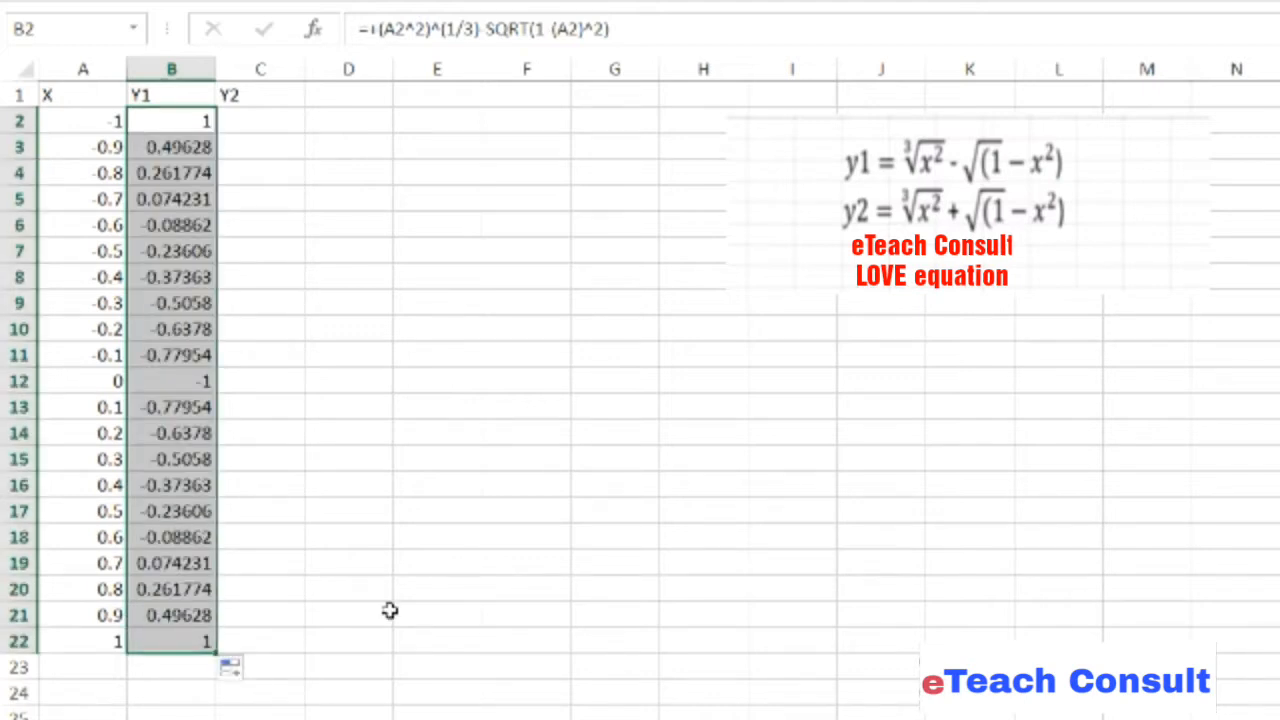
{"action": "mouse_move", "coordinate": [196, 120]}
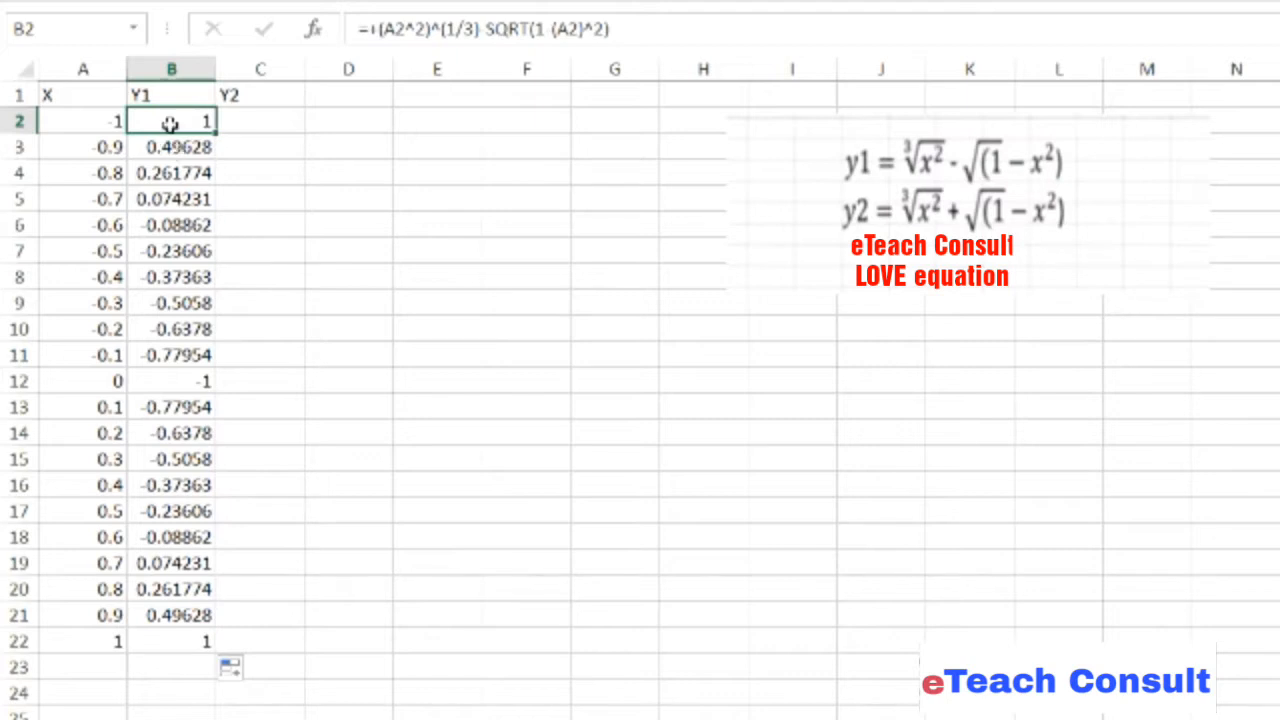
{"action": "left_click", "coordinate": [260, 122]}
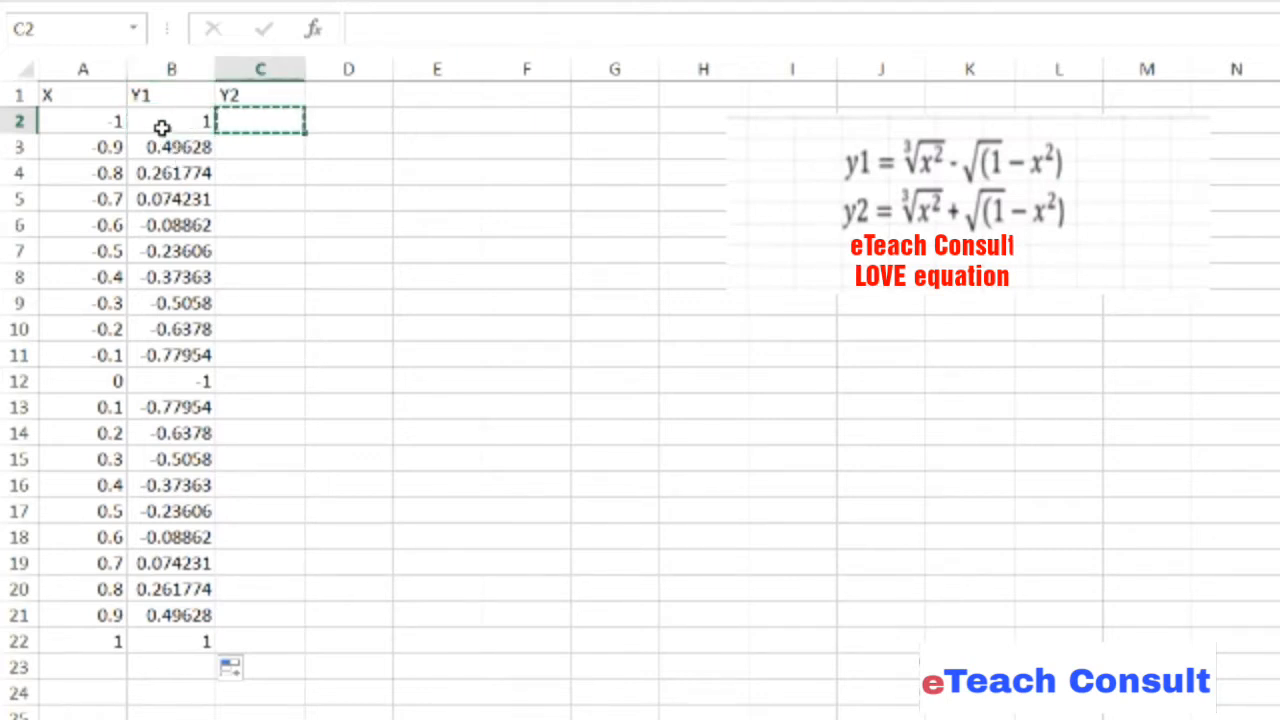
Enter =+(A2^2)^(1/3)+SQRT(1-(A2)^2) in C2 and fill it down to C22
{"action": "left_click", "coordinate": [170, 124]}
{"action": "type", "text": "=+(a2^2)^(1/3)+SQRT(1-(2)^2"}
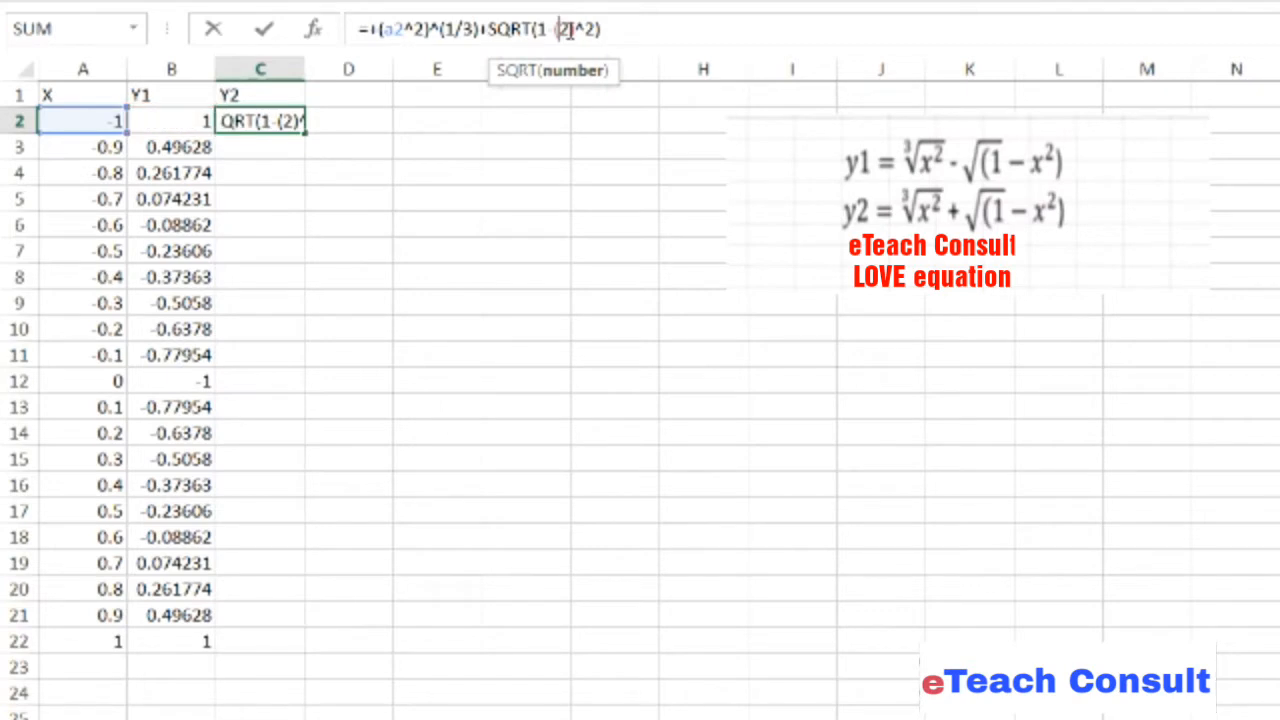
{"action": "type", "text": "a"}
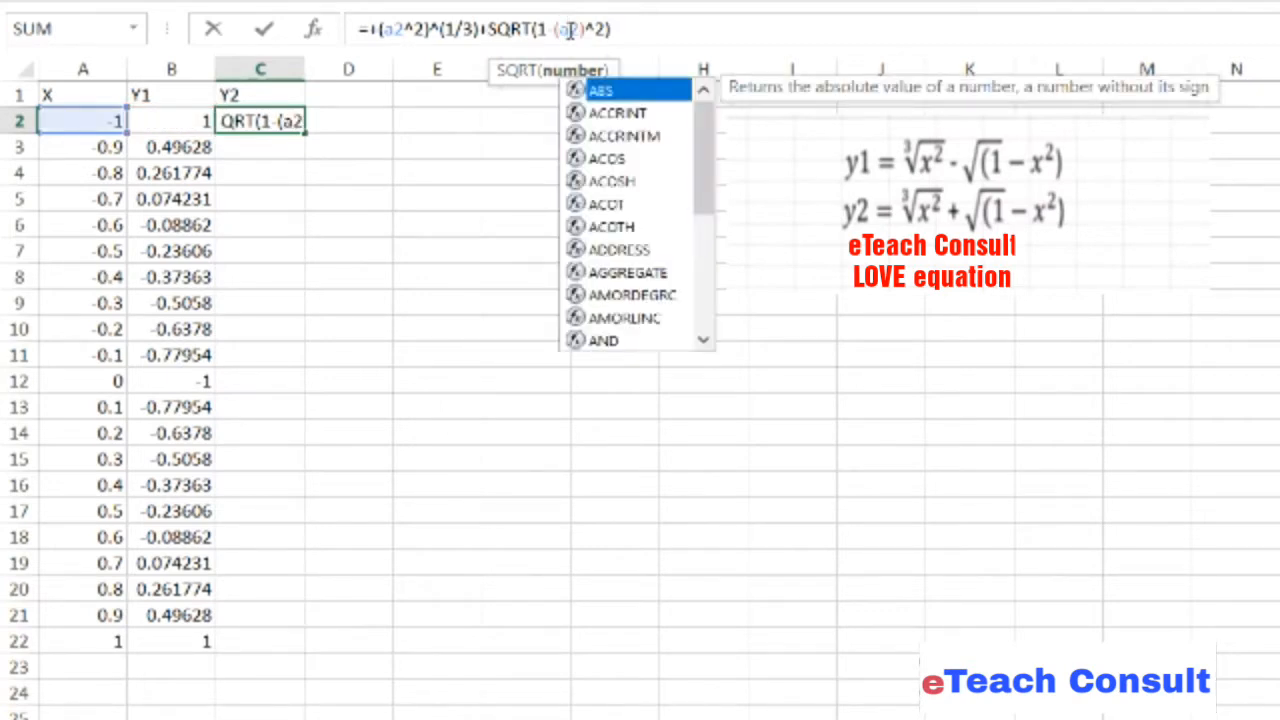
{"action": "key", "text": "Enter"}
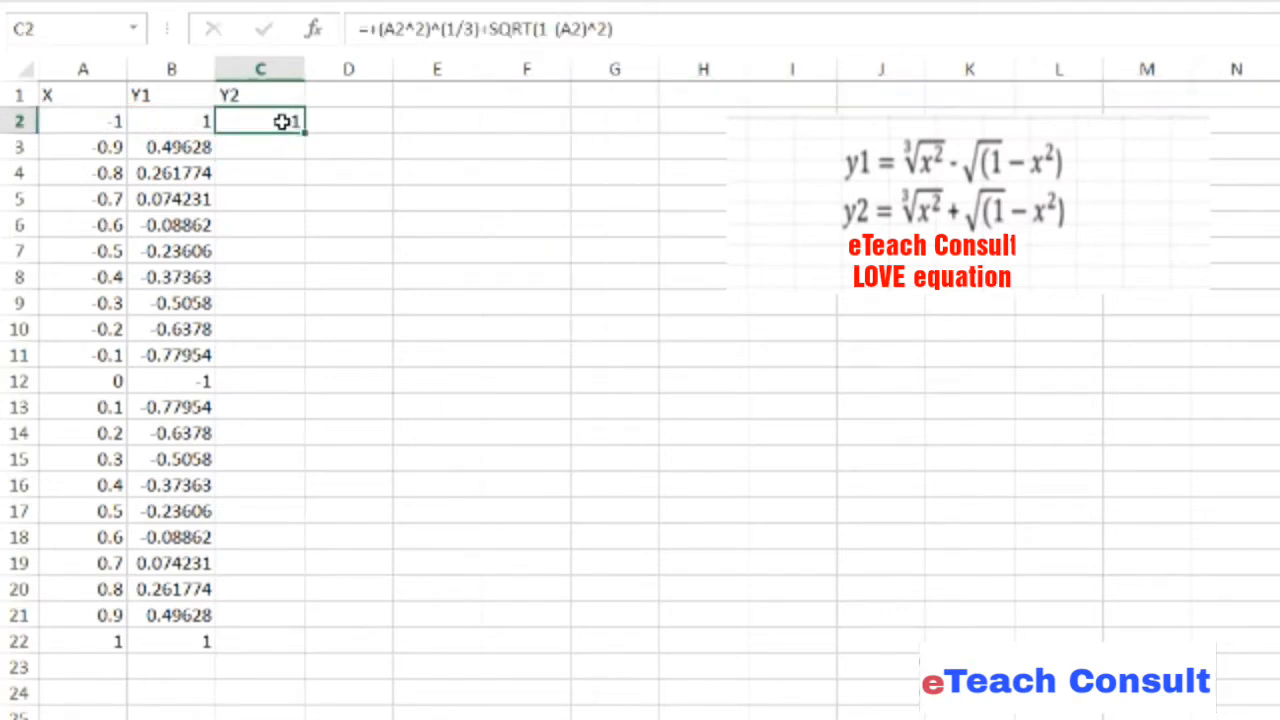
{"action": "left_click_drag", "start_coordinate": [260, 120], "coordinate": [260, 640]}
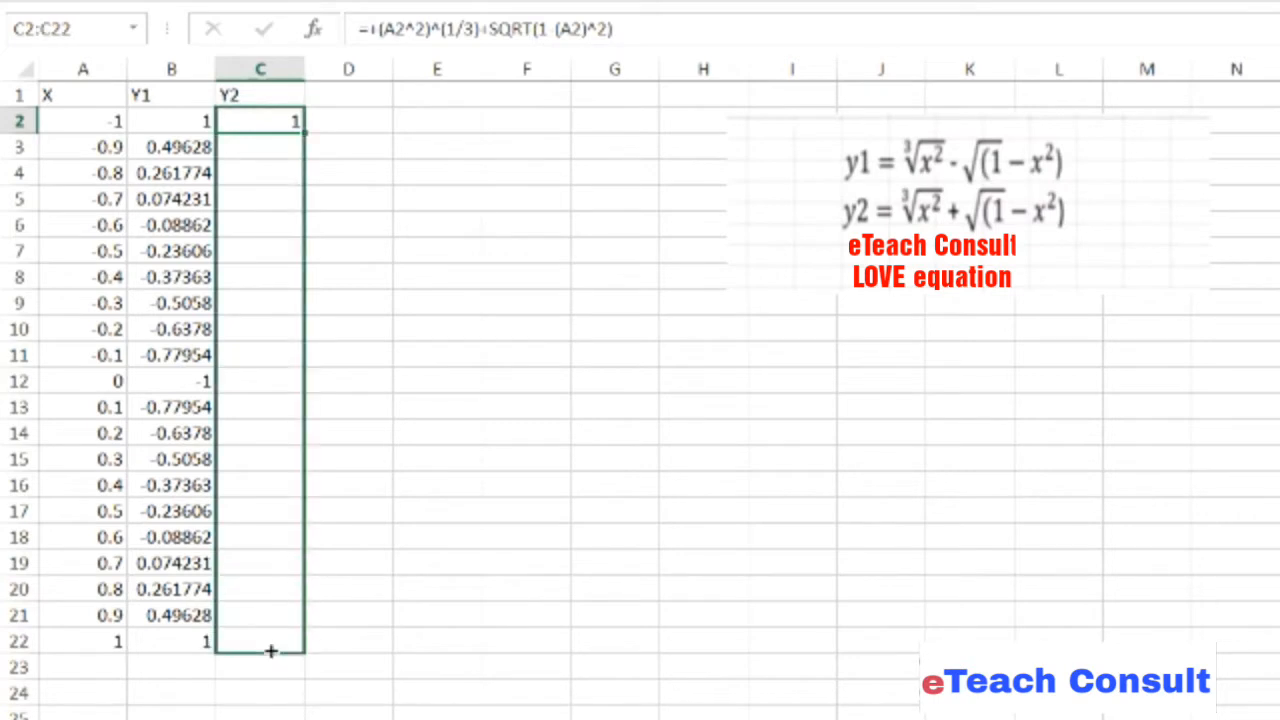
{"action": "left_click_drag", "start_coordinate": [270, 652], "coordinate": [270, 640]}
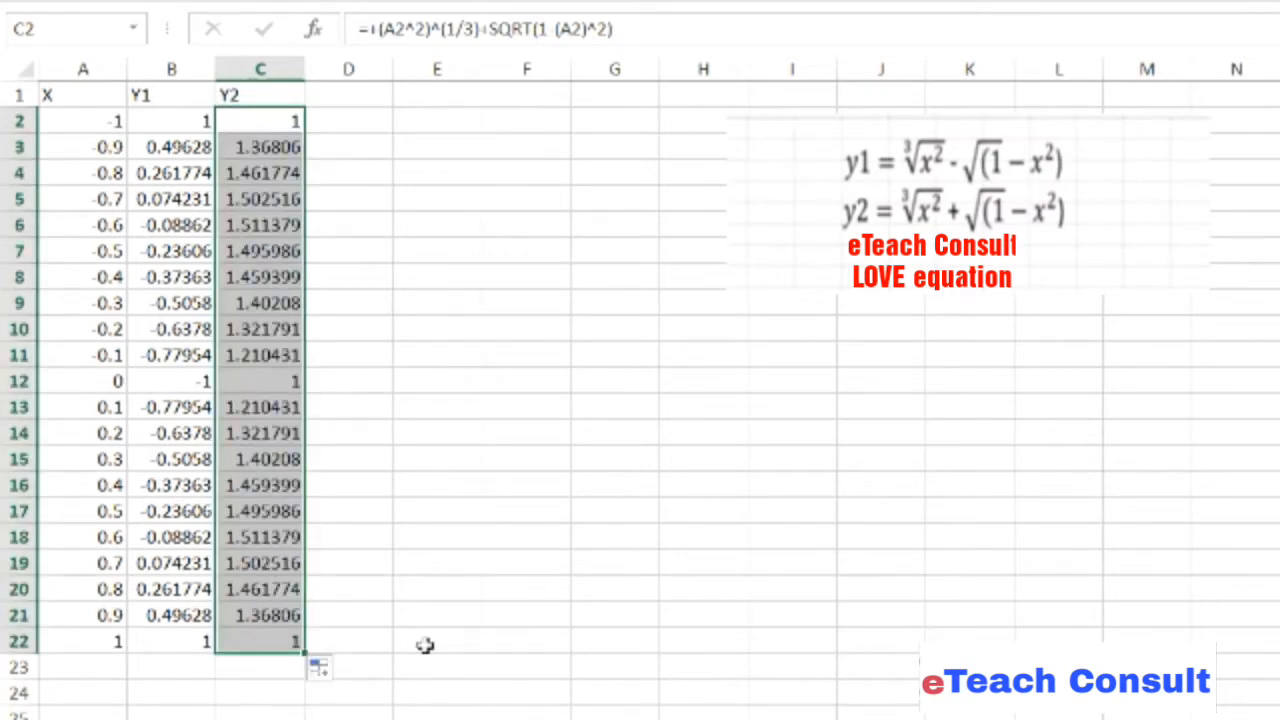
{"action": "mouse_move", "coordinate": [156, 122]}
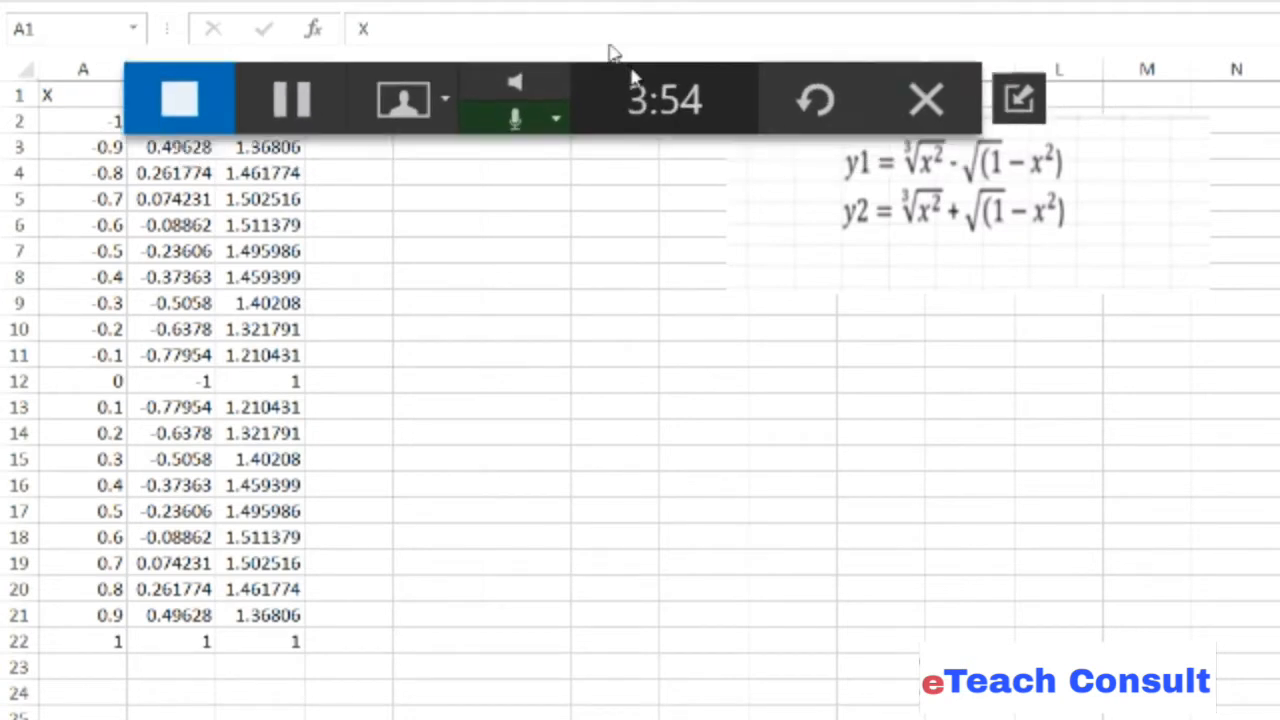
Select A1:C22 and insert a markers-only scatter chart of Y1 and Y2 against X
{"action": "left_click", "coordinate": [924, 100]}
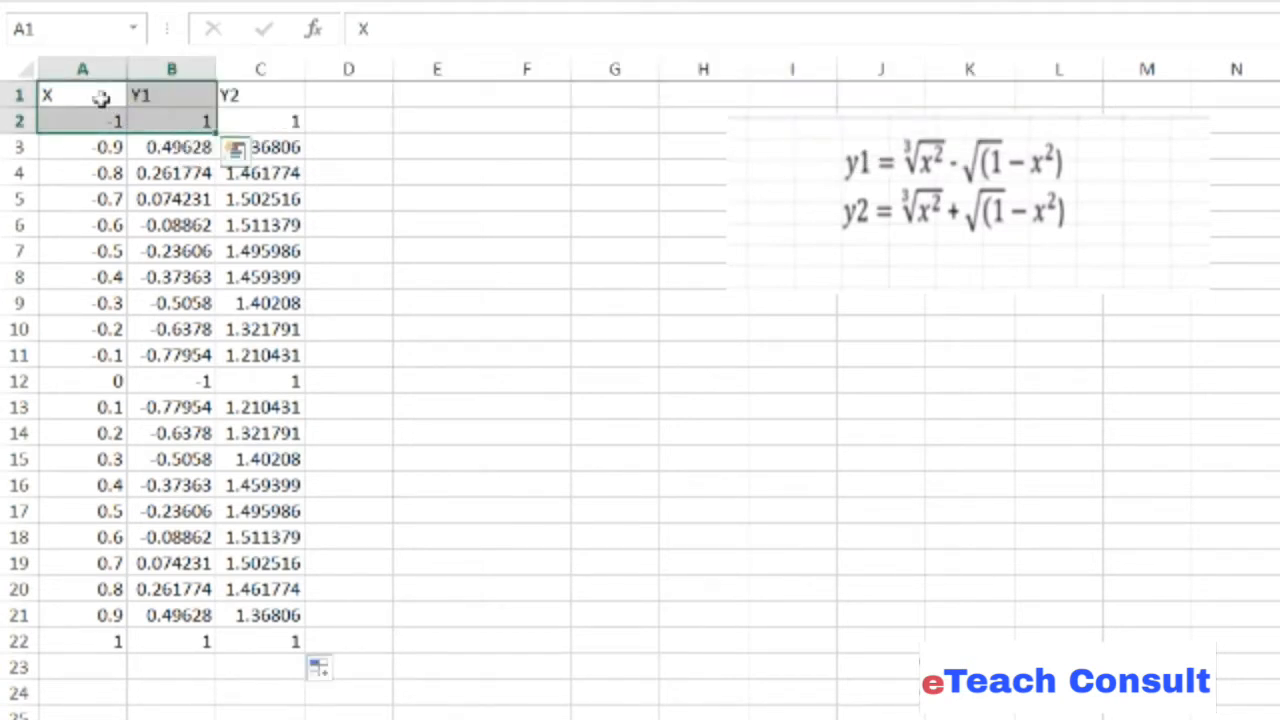
{"action": "mouse_move", "coordinate": [82, 160]}
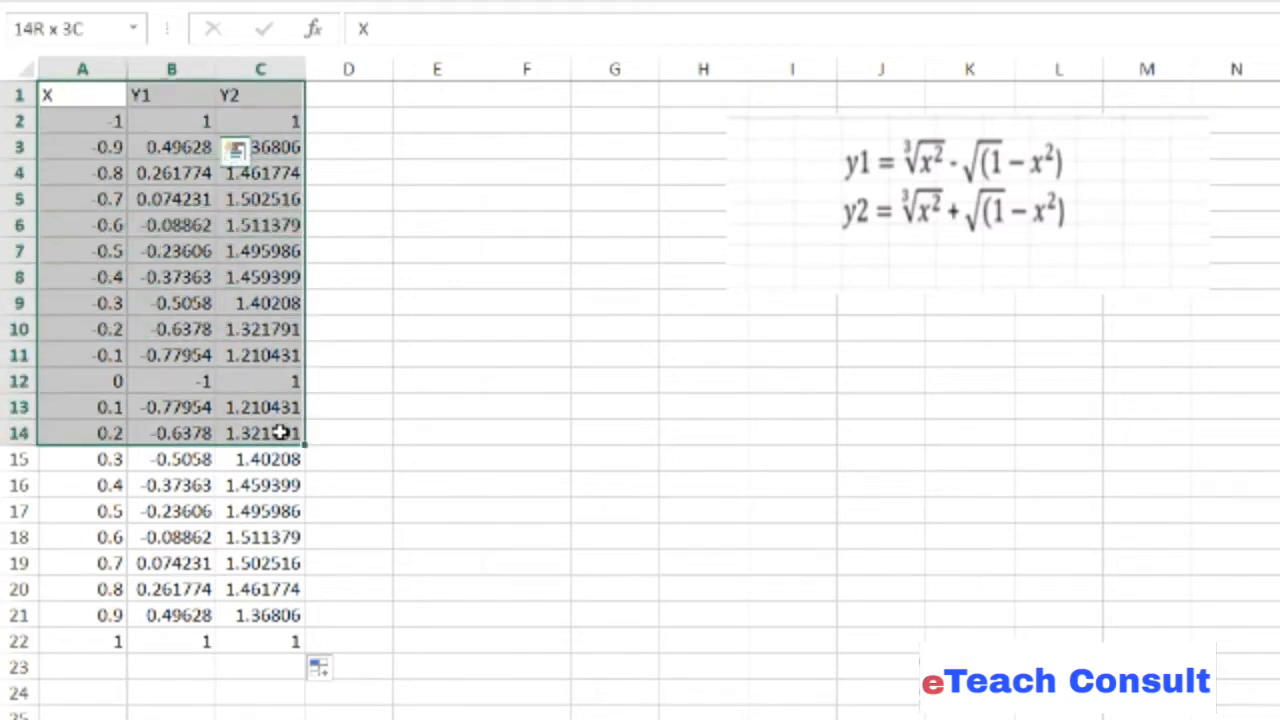
{"action": "left_click_drag", "start_coordinate": [284, 432], "coordinate": [284, 640]}
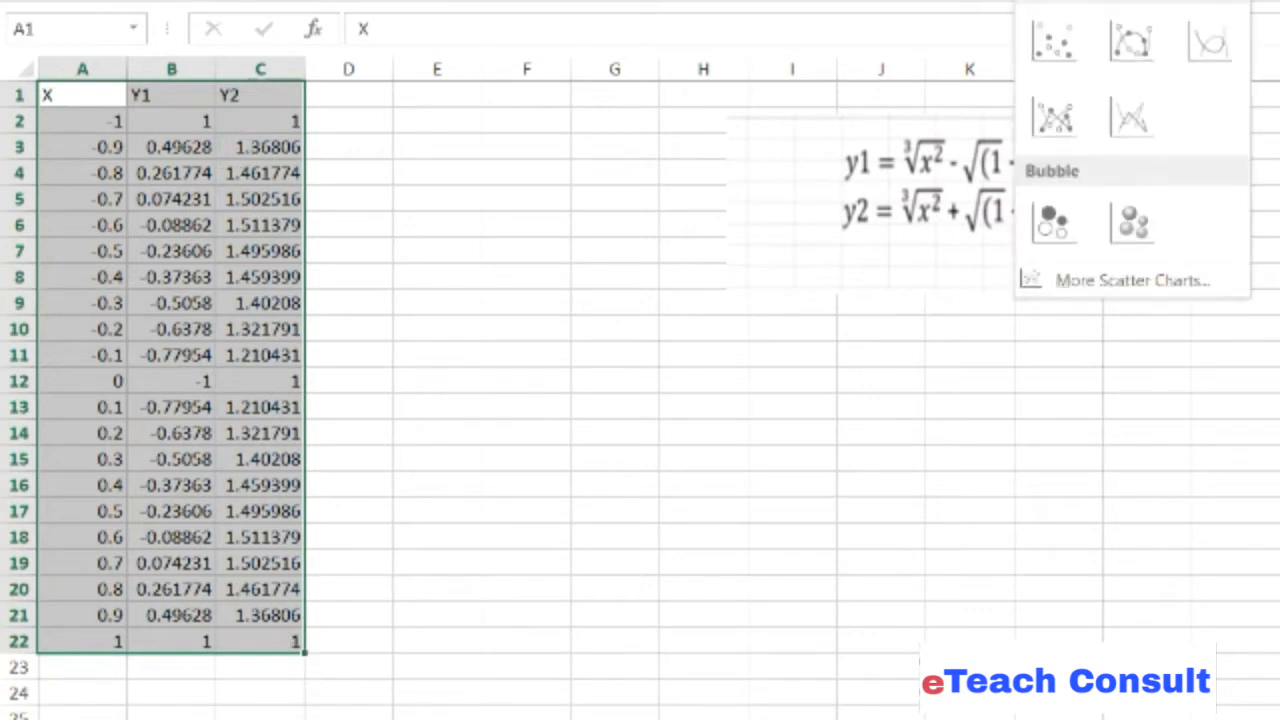
{"action": "left_click", "coordinate": [1054, 42]}
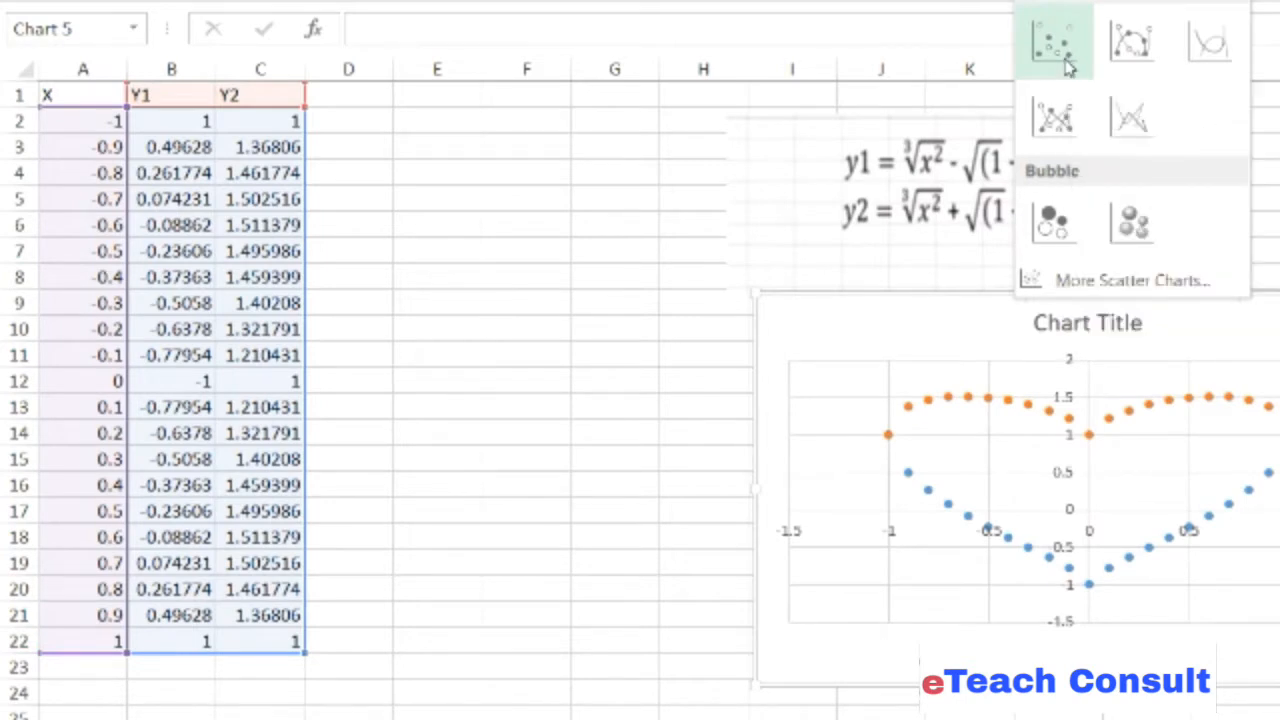
{"action": "left_click", "coordinate": [1054, 38]}
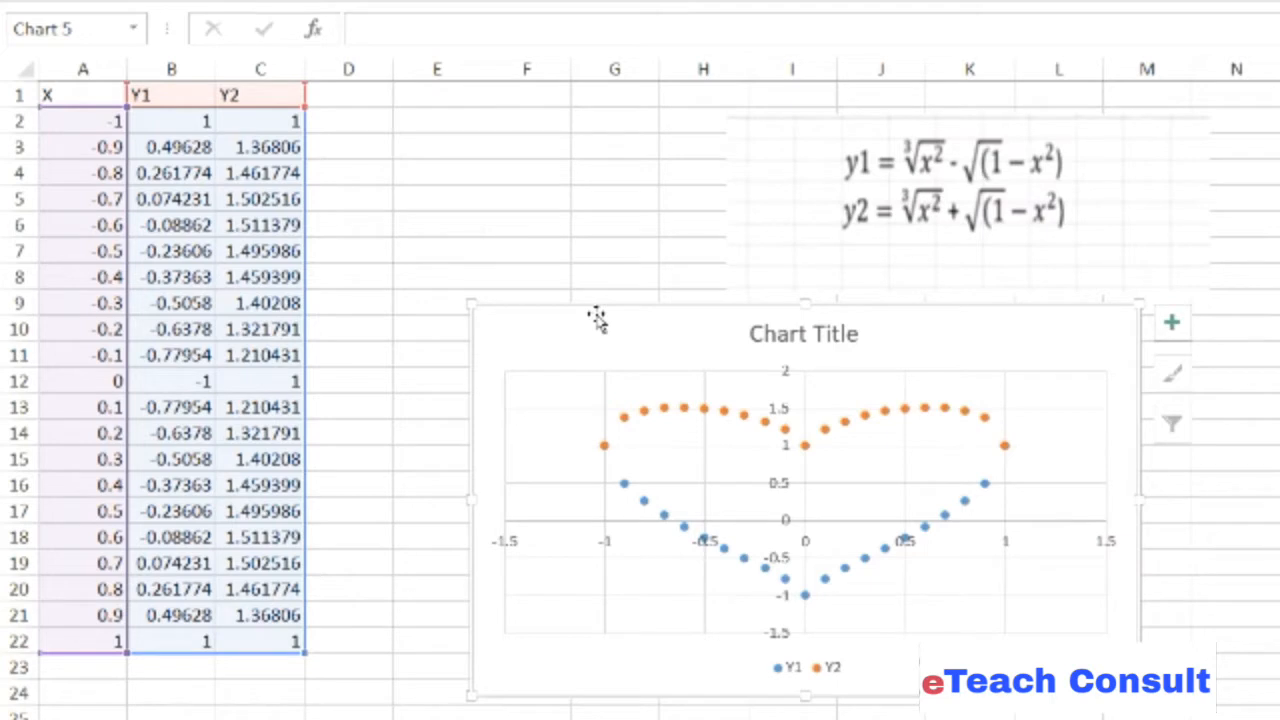
{"action": "mouse_move", "coordinate": [812, 700]}
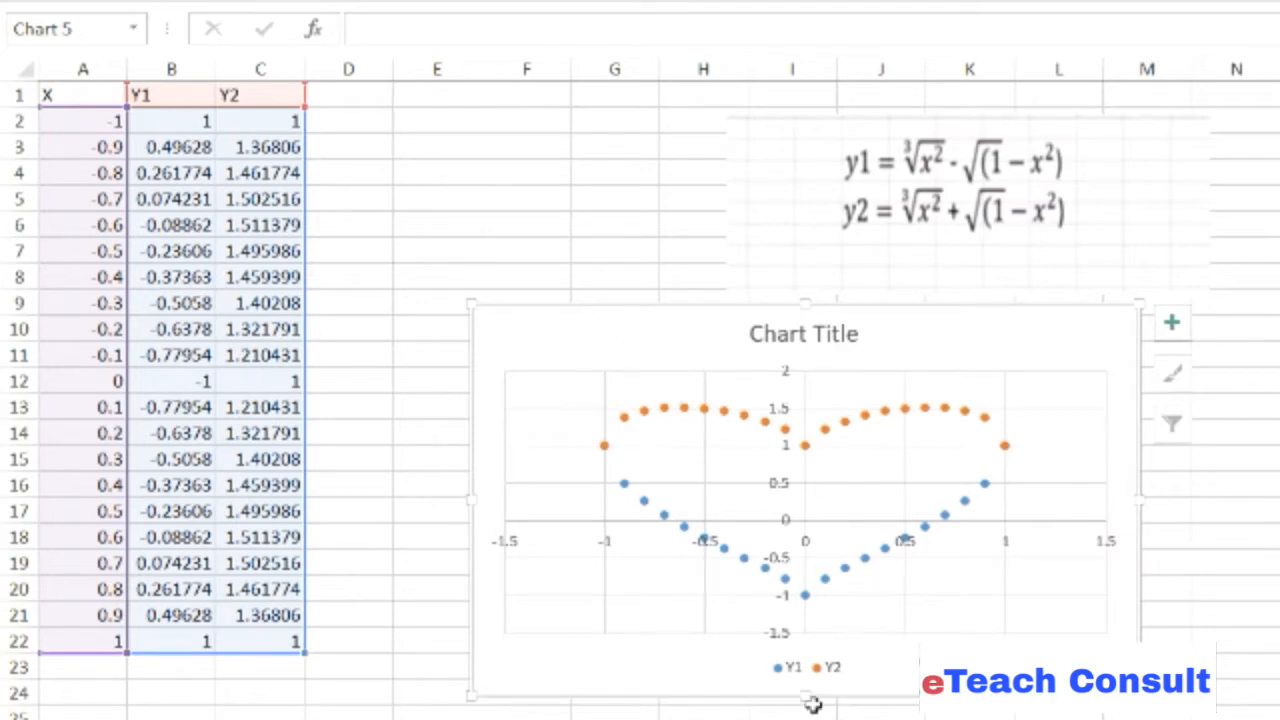
{"action": "mouse_move", "coordinate": [796, 692]}
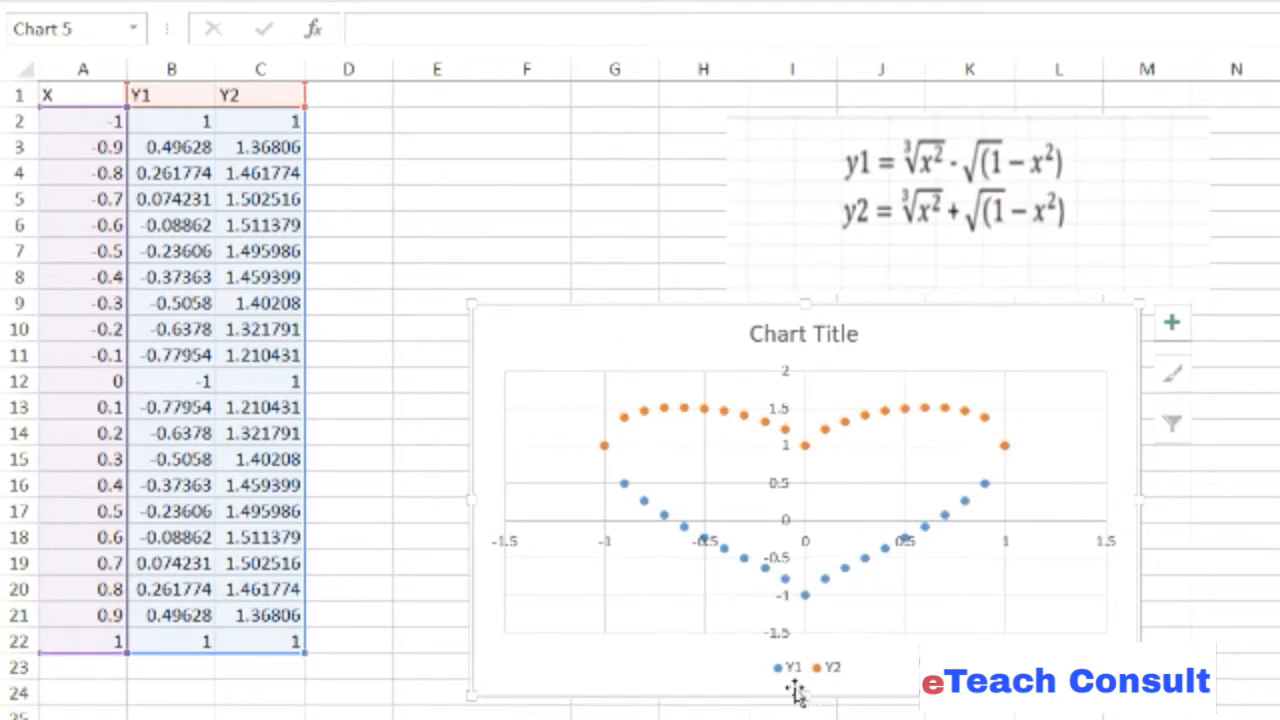
{"action": "mouse_move", "coordinate": [816, 700]}
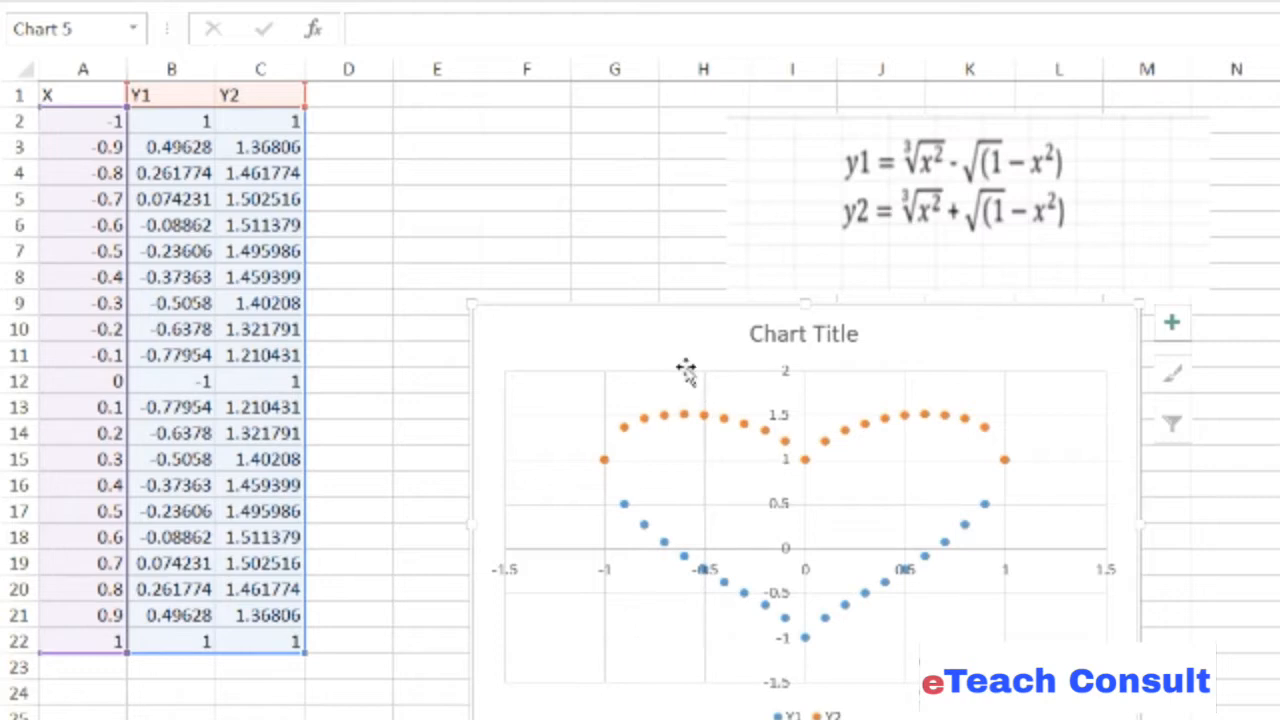
Select the chart and stretch it taller so the heart looks less squashed
{"action": "left_click", "coordinate": [688, 384]}
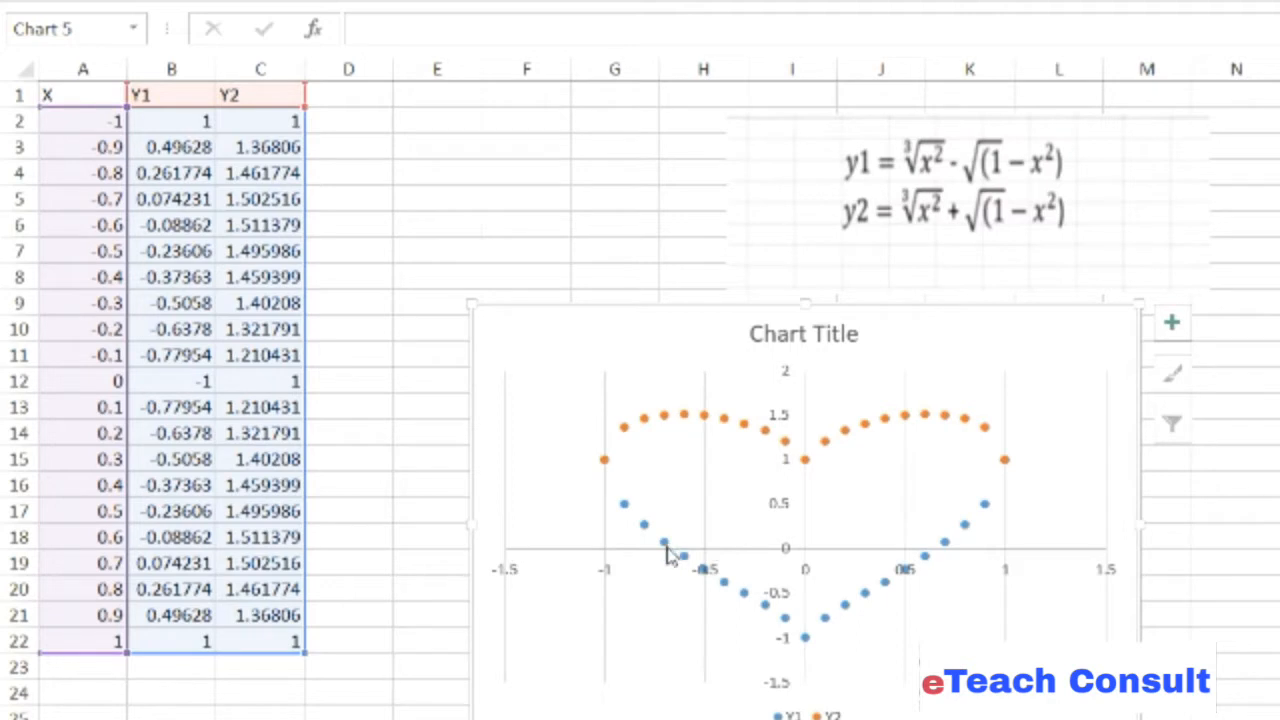
Give both the Y1 and Y2 series a red outline so the dots join into a heart
{"action": "right_click", "coordinate": [664, 564]}
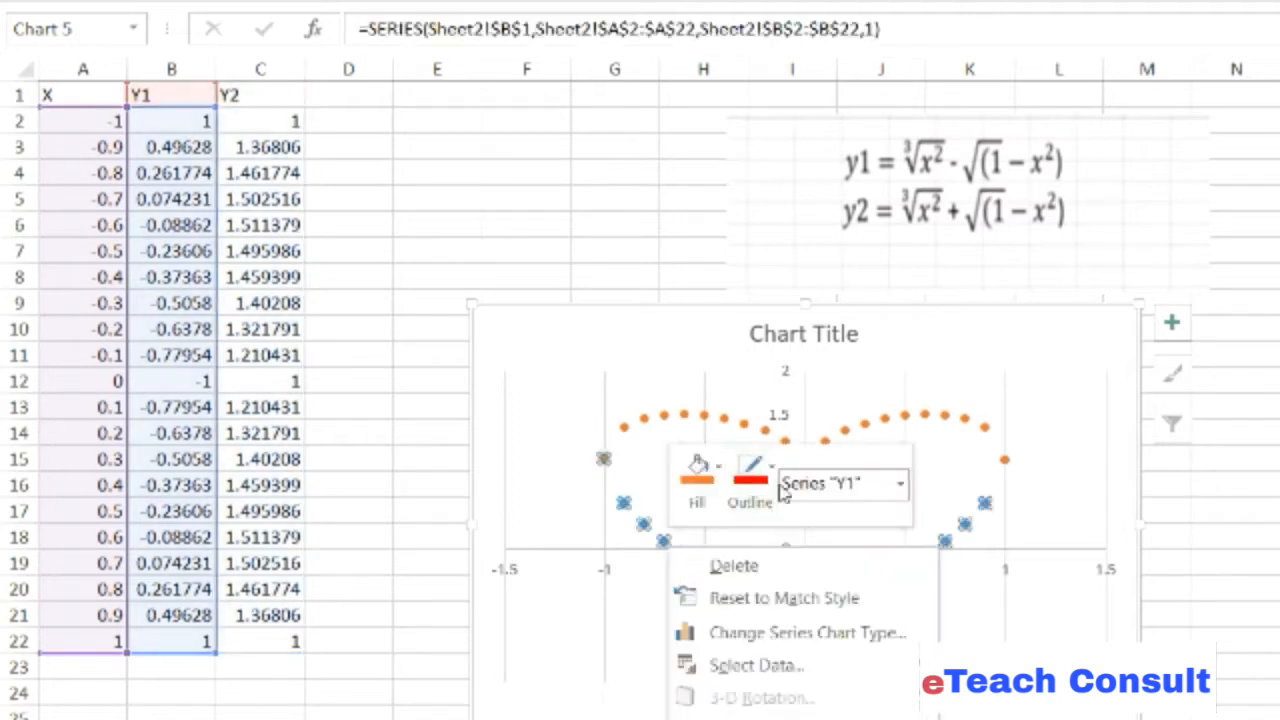
{"action": "left_click", "coordinate": [750, 464]}
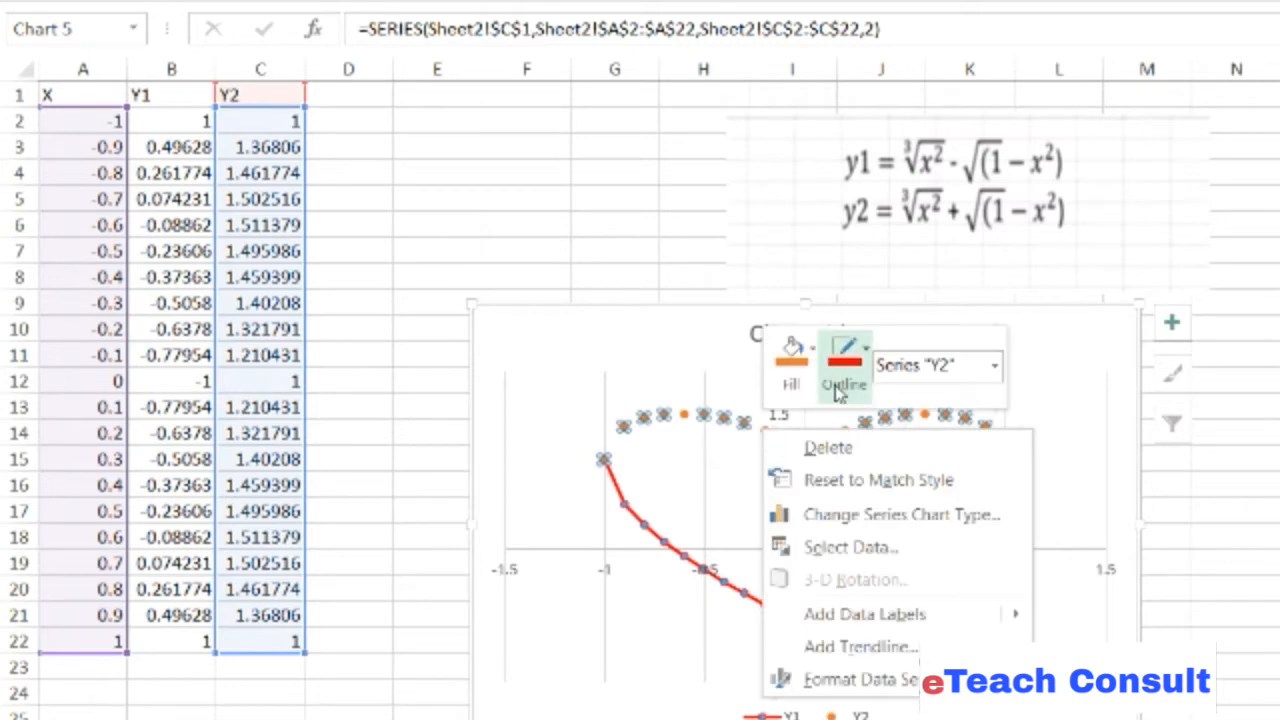
{"action": "left_click", "coordinate": [844, 364]}
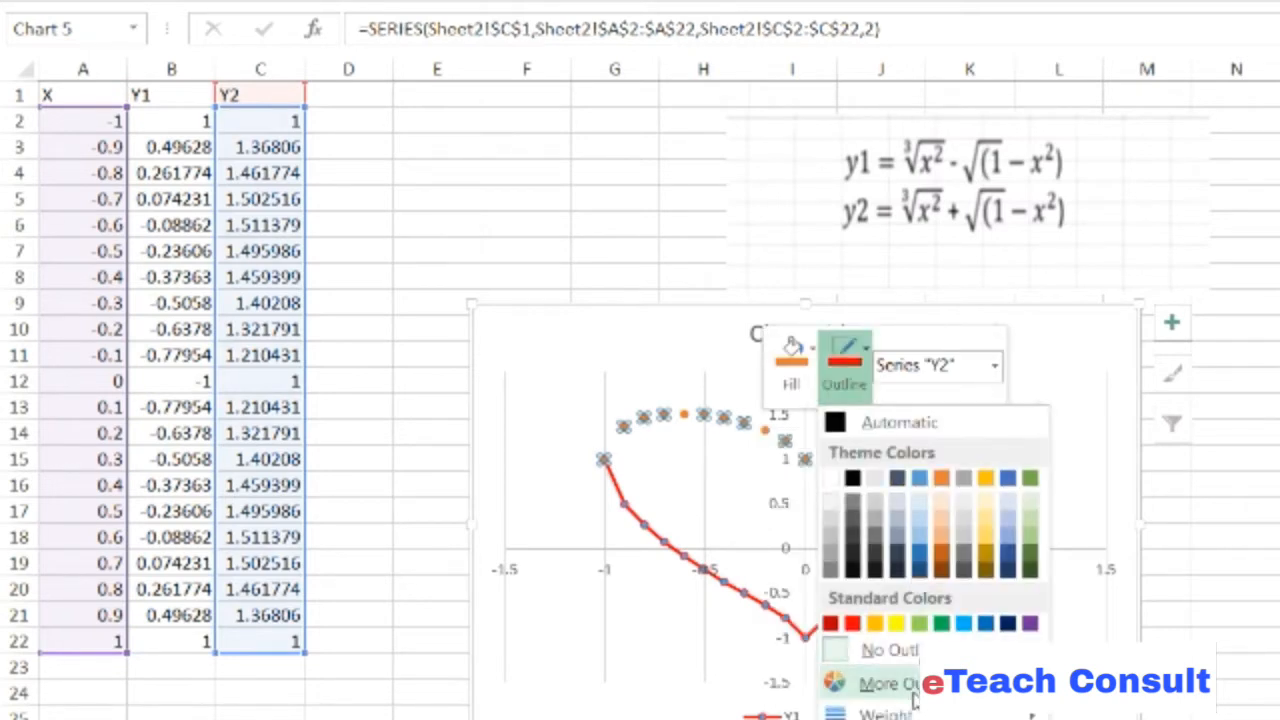
{"action": "left_click", "coordinate": [842, 624]}
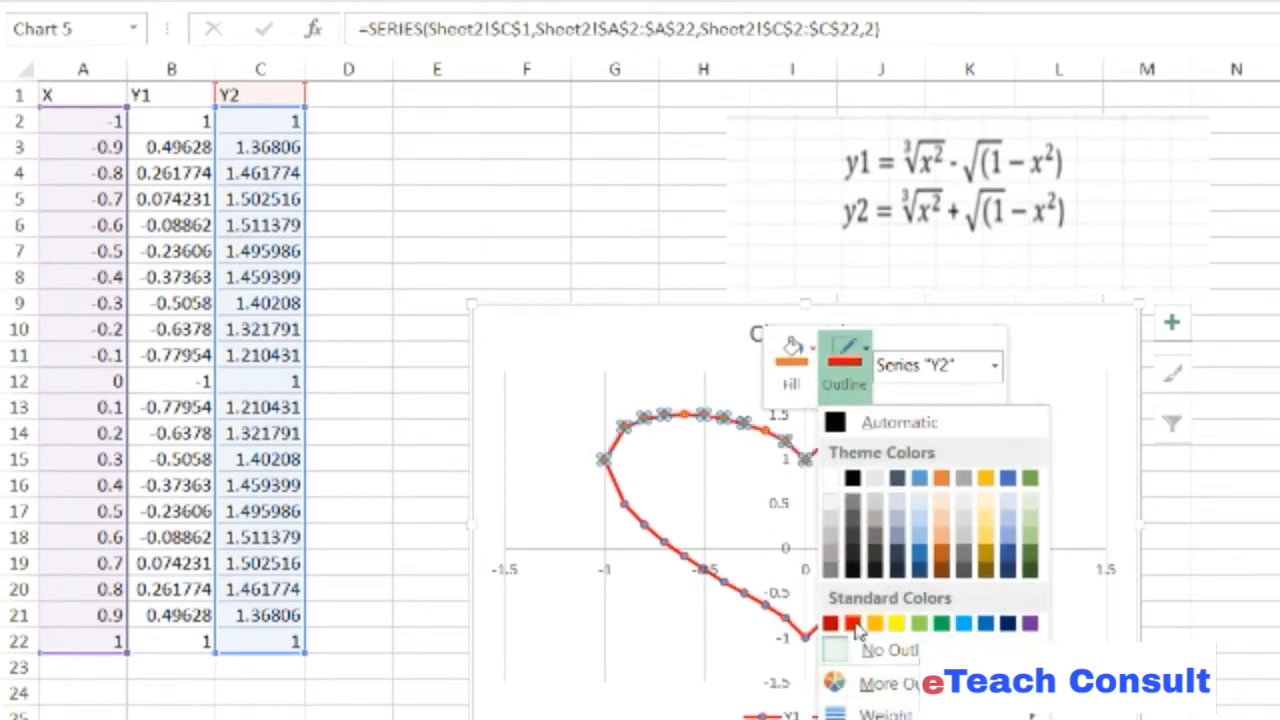
{"action": "left_click", "coordinate": [840, 622]}
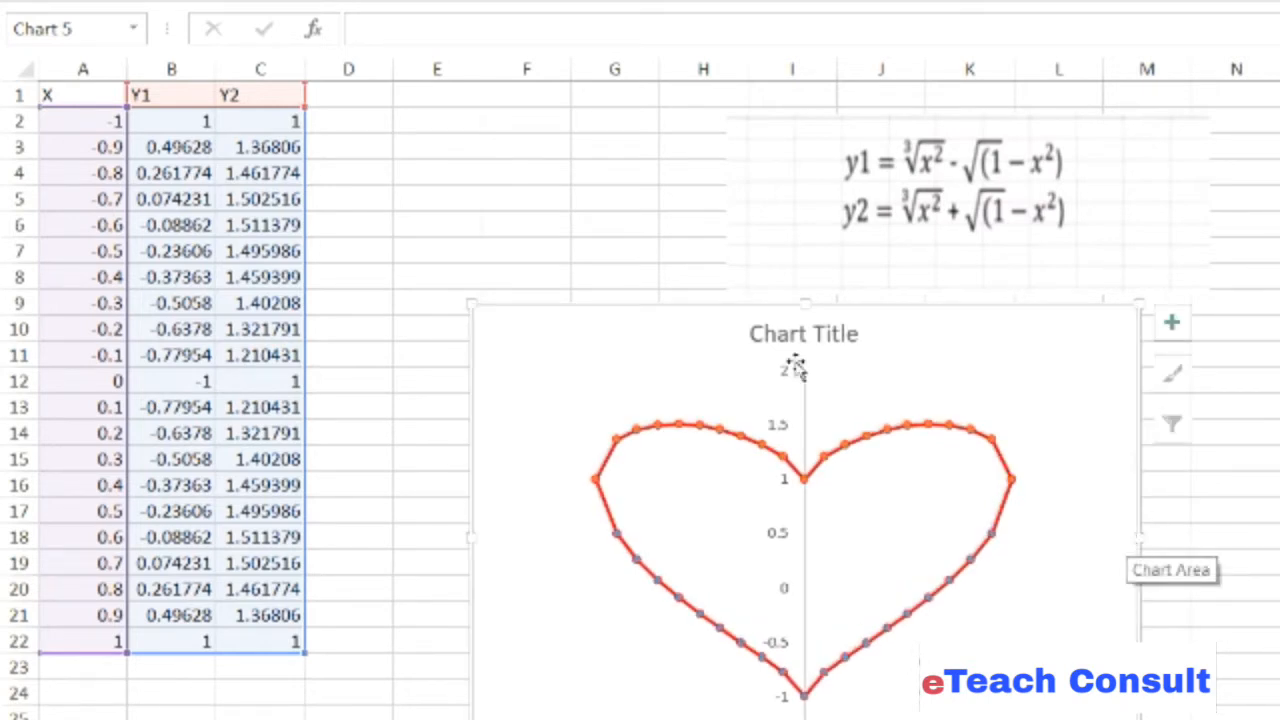
Replace the chart title with 'eTeachConsult....Love Symbol'
{"action": "left_click", "coordinate": [804, 334]}
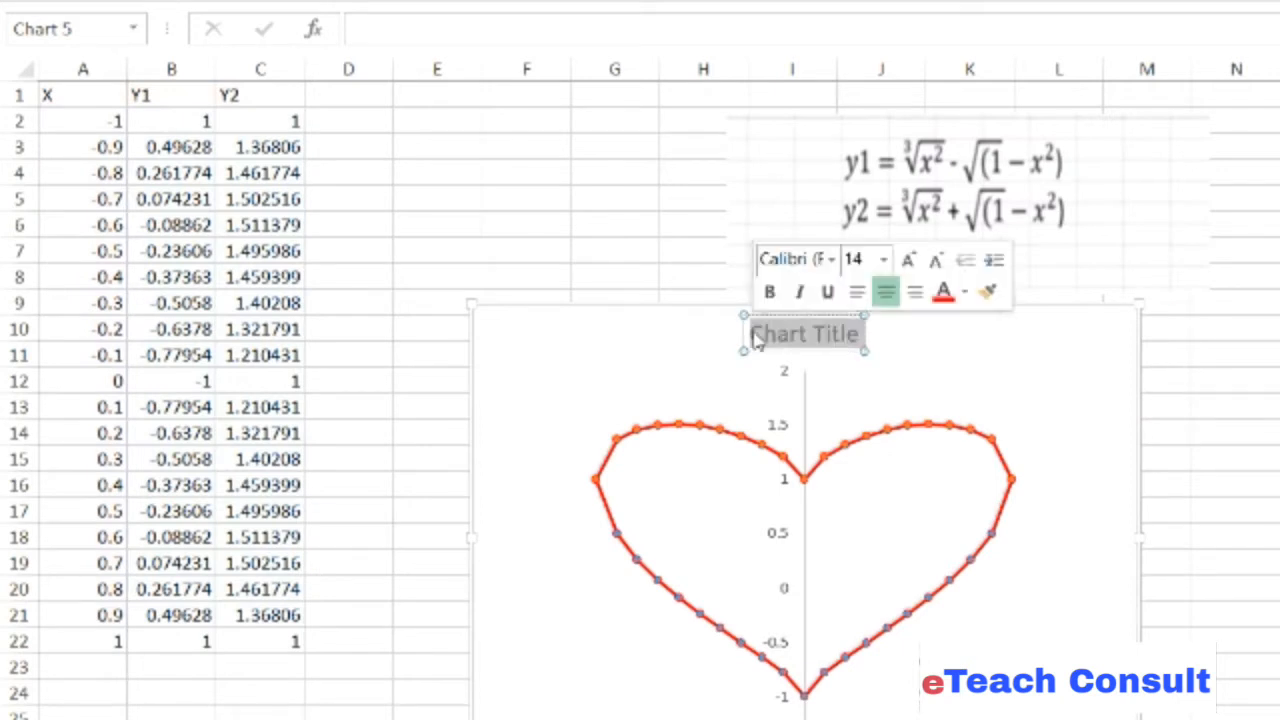
{"action": "left_click", "coordinate": [808, 332]}
{"action": "type", "text": "eT"}
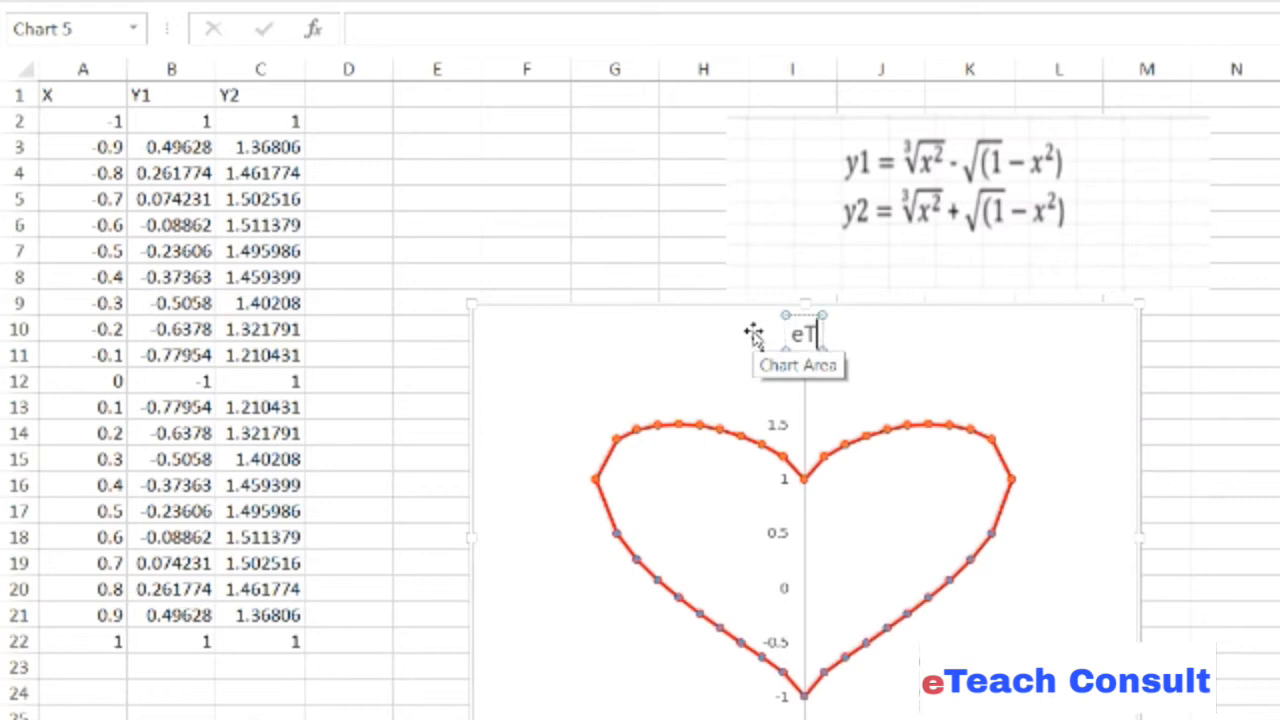
{"action": "type", "text": "eachConsult"}
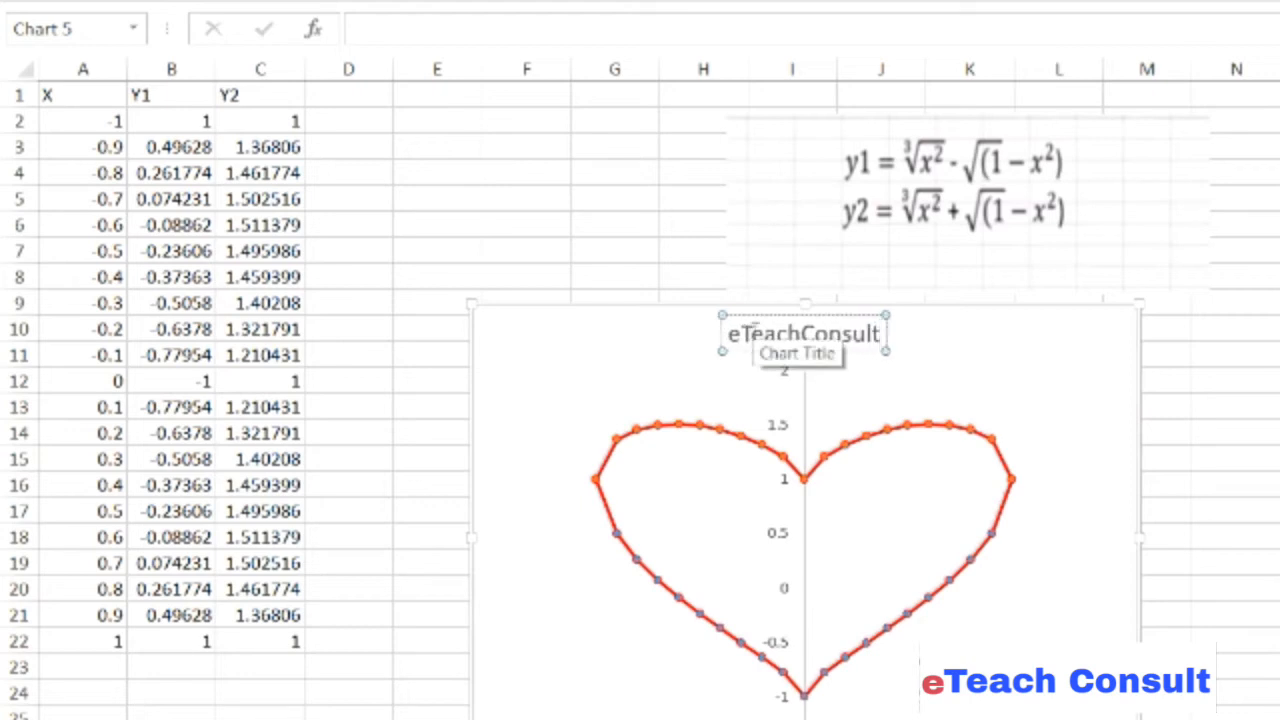
{"action": "left_click", "coordinate": [800, 336]}
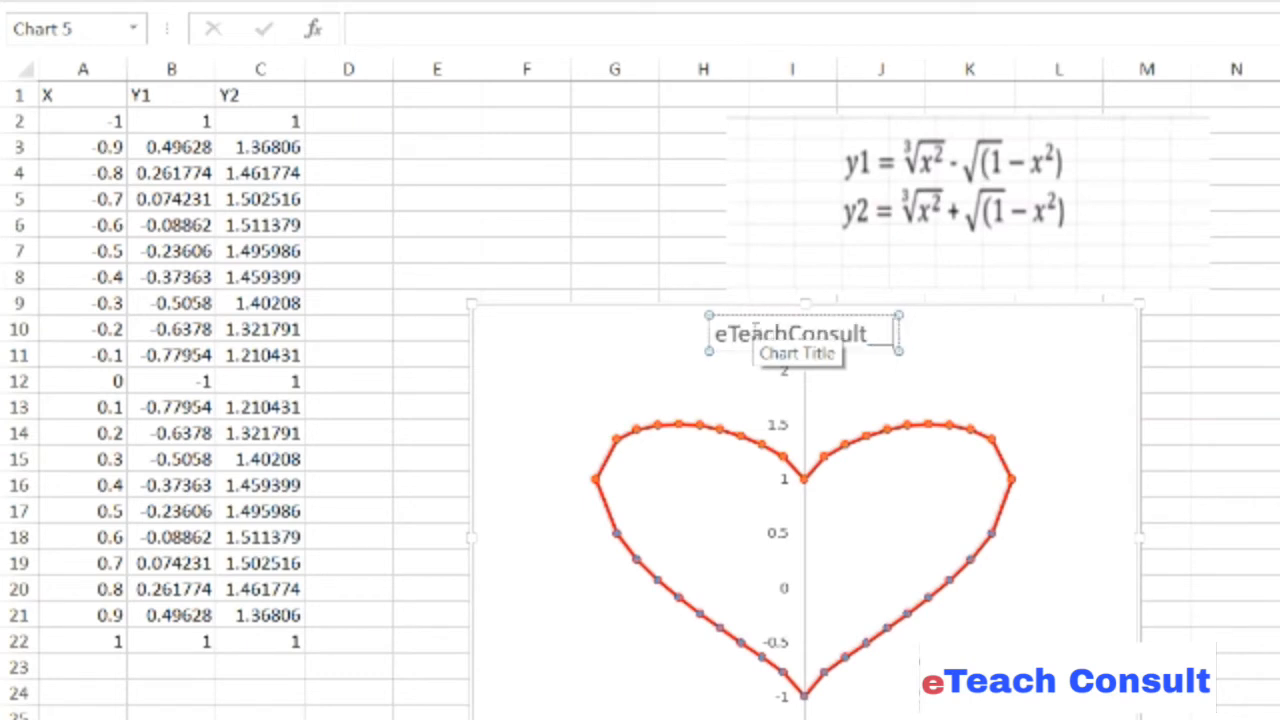
{"action": "type", "text": ">>"}
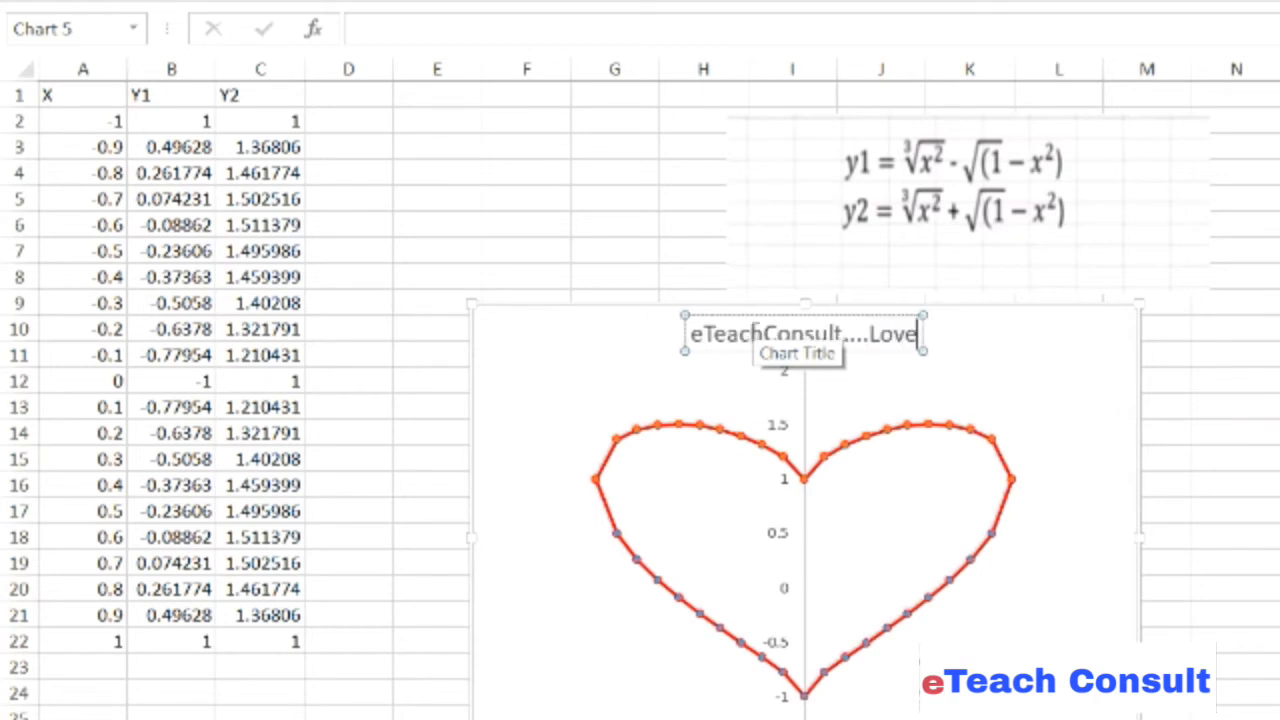
{"action": "type", "text": "Symbol"}
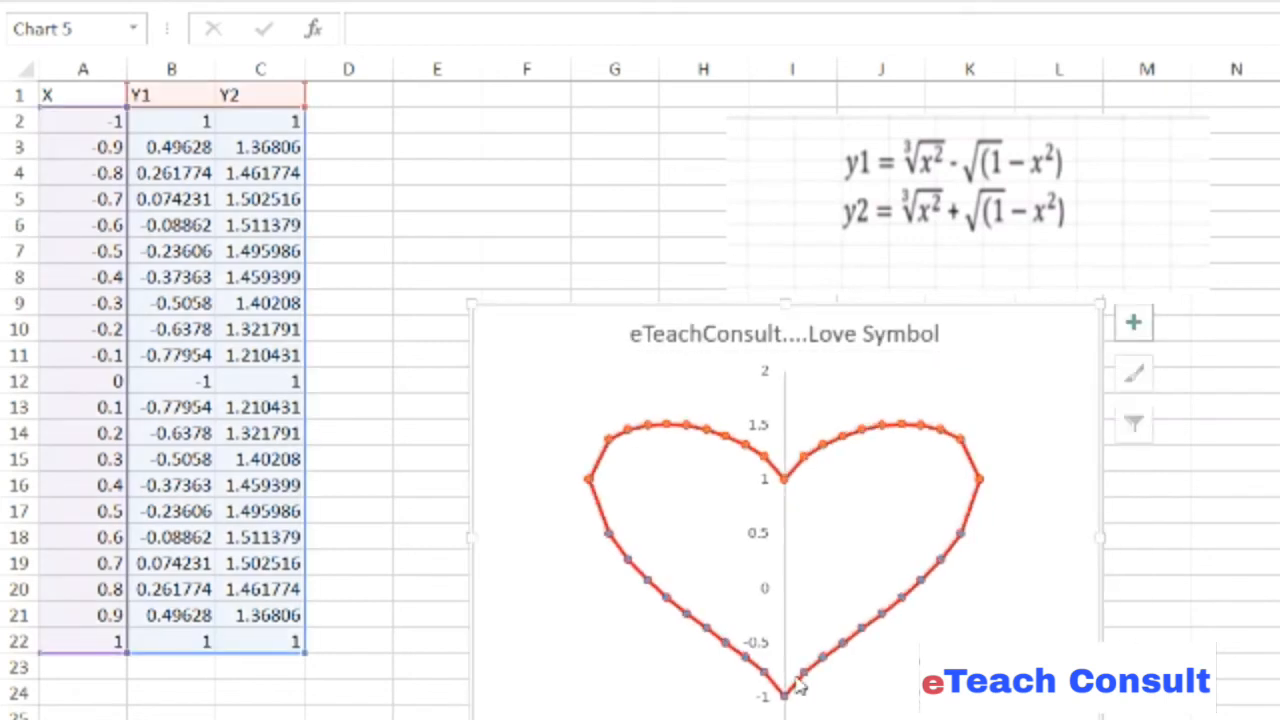
{"action": "mouse_move", "coordinate": [516, 414]}
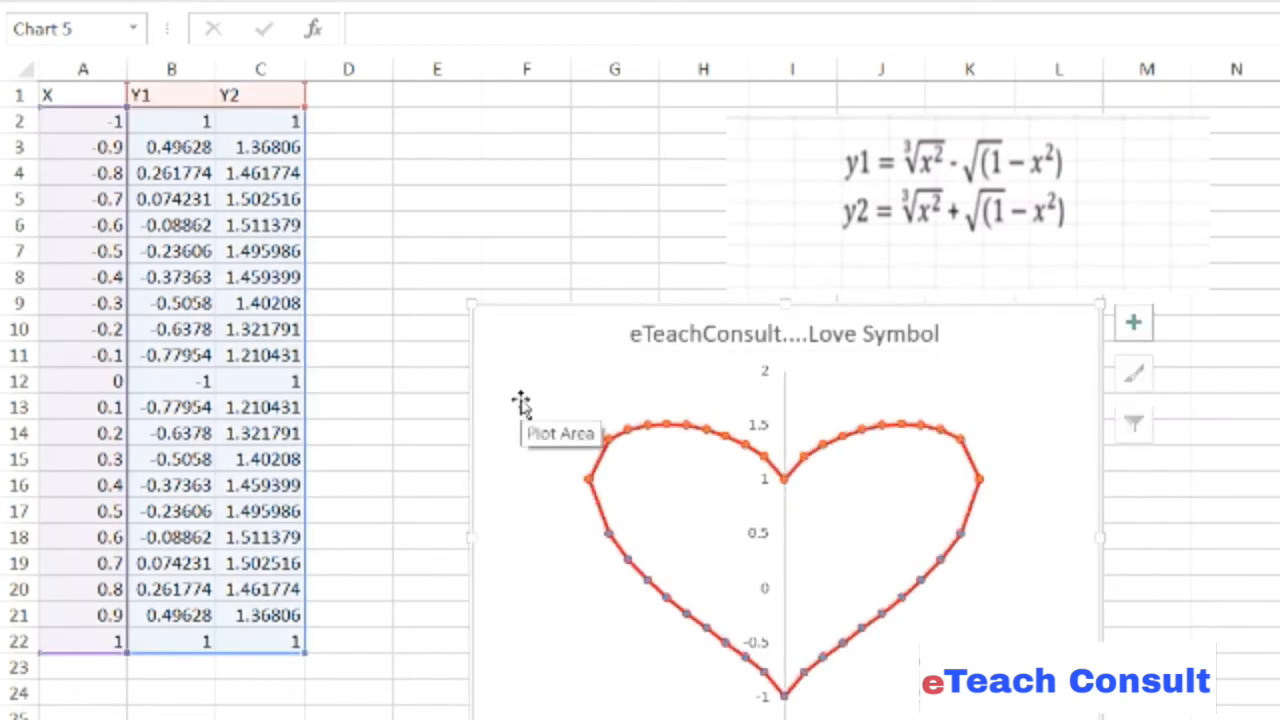